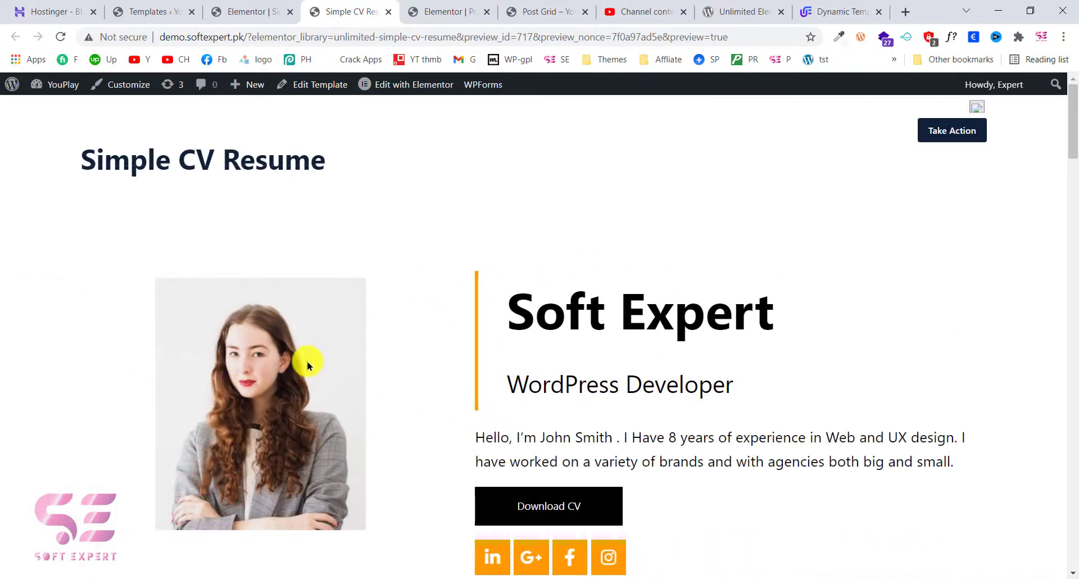
- Scroll through the Simple CV Resume preview, then advance the Post Grid demo carousel
scroll(down, 3)
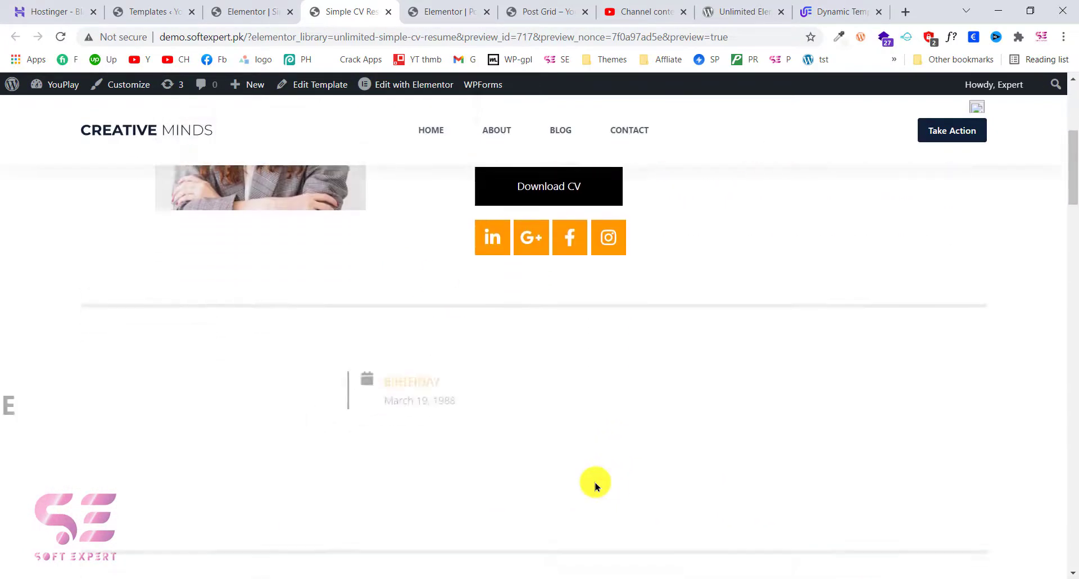
scroll(down, 3)
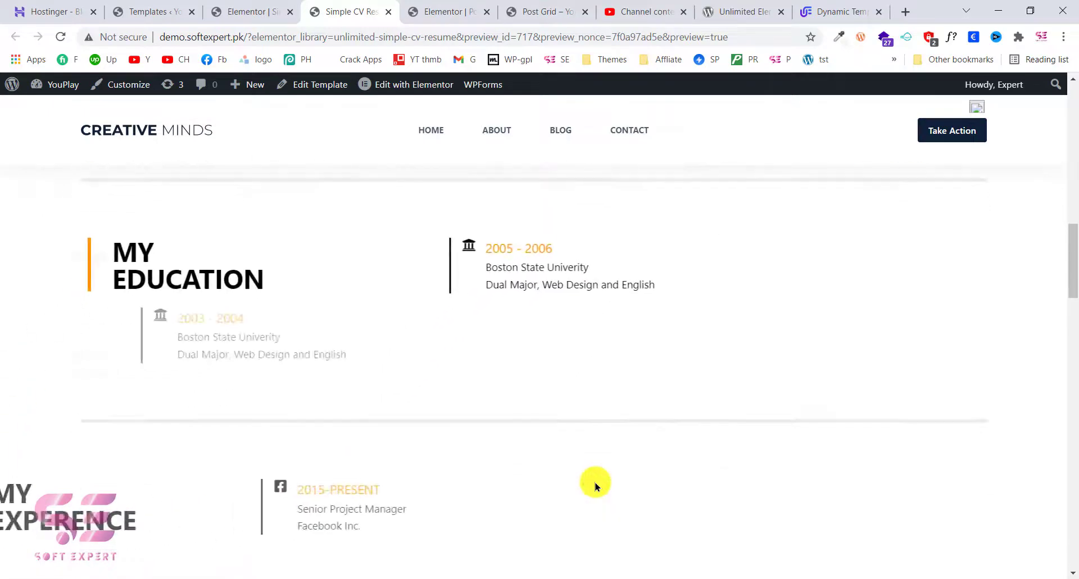
scroll(down, 3)
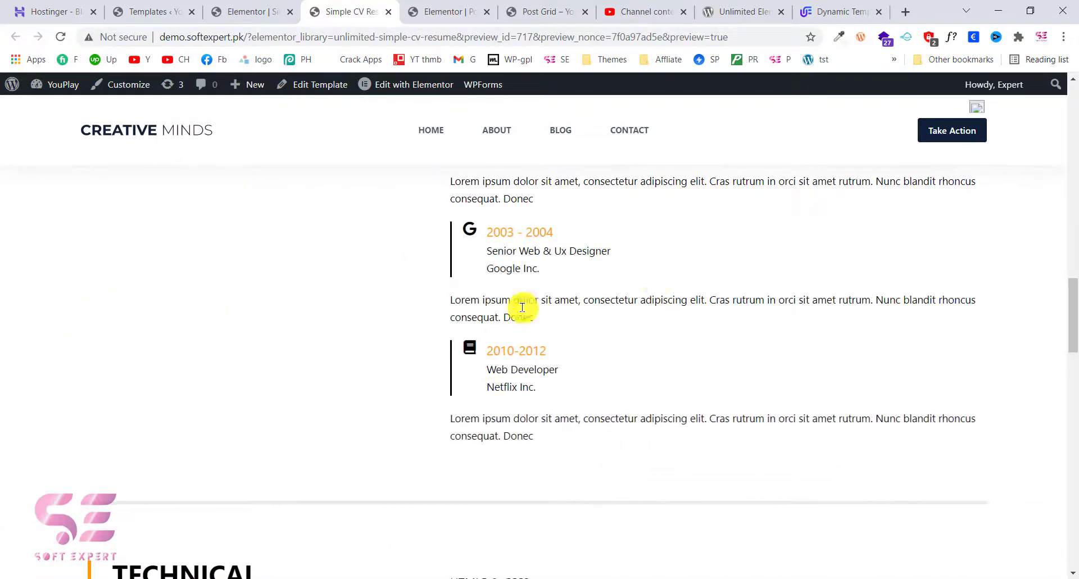
click(438, 12)
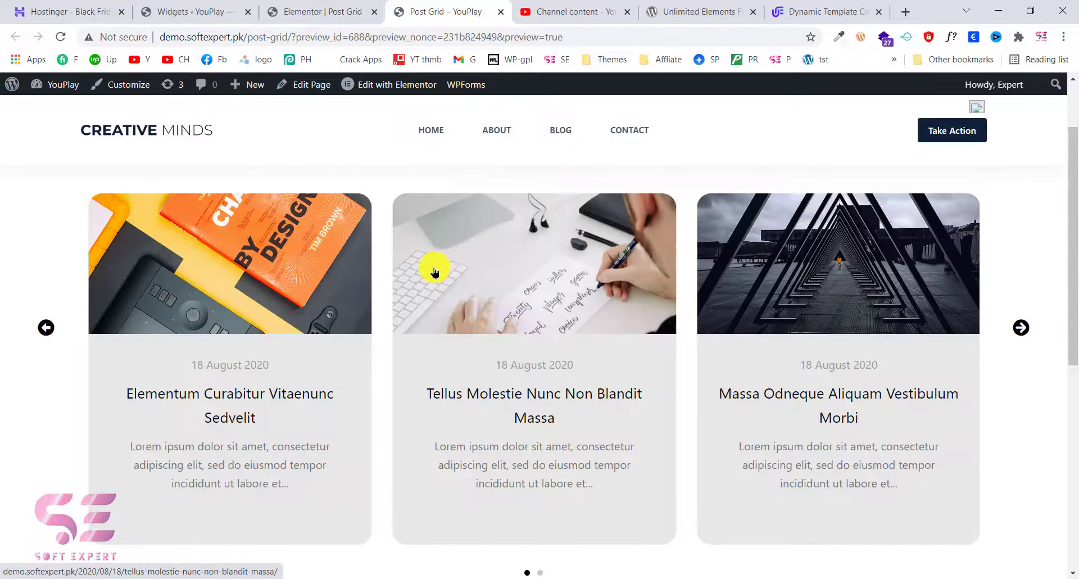
click(1020, 327)
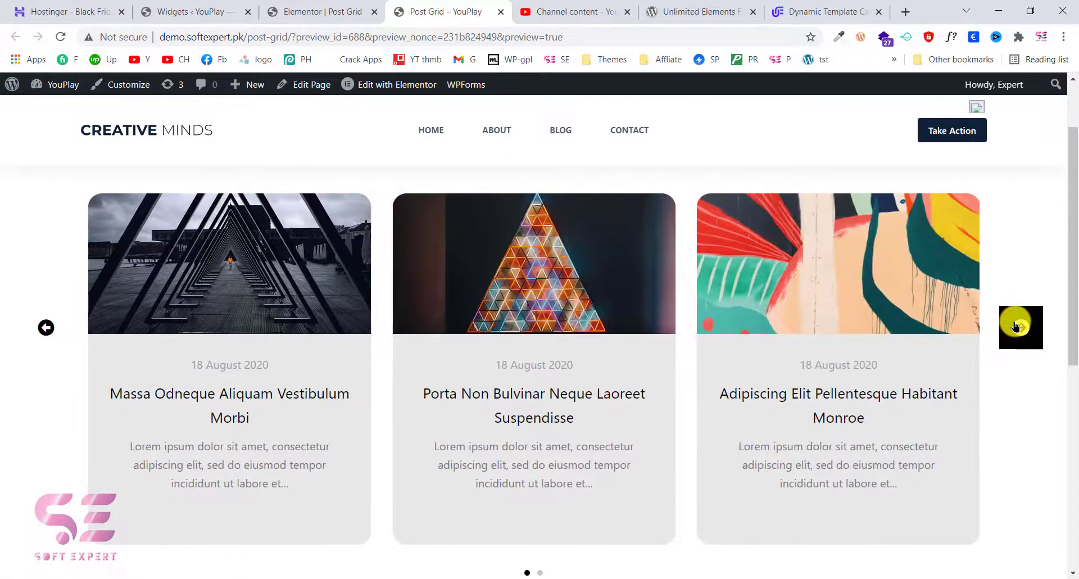
mouse_move(614, 229)
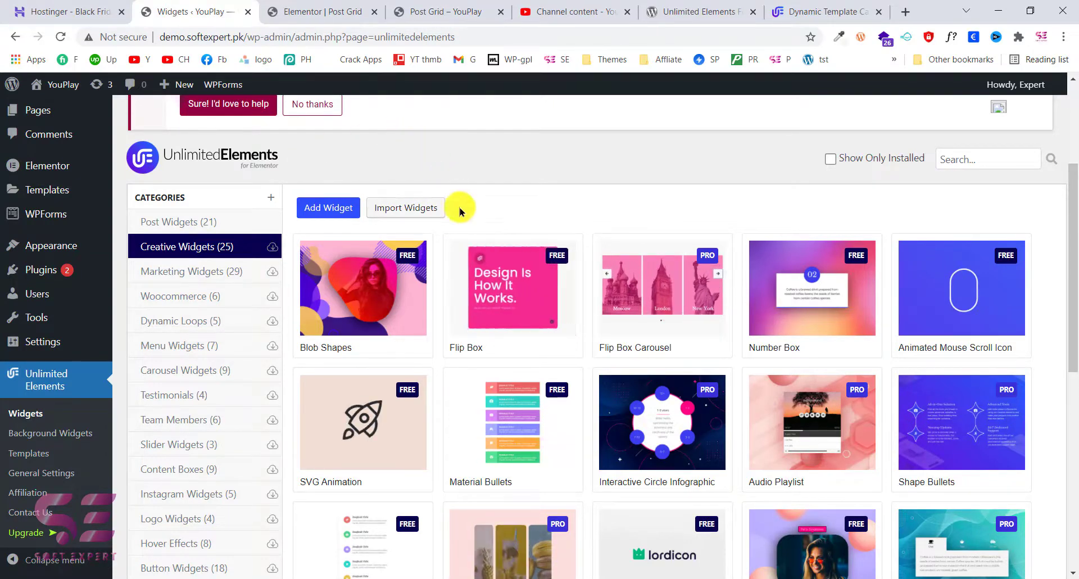
mouse_move(441, 295)
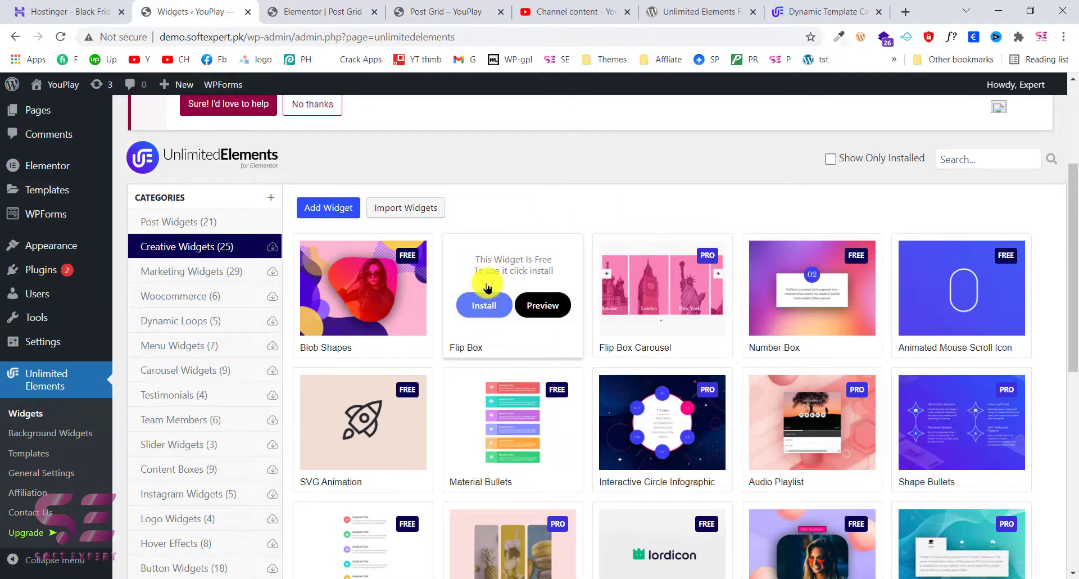
mouse_move(796, 227)
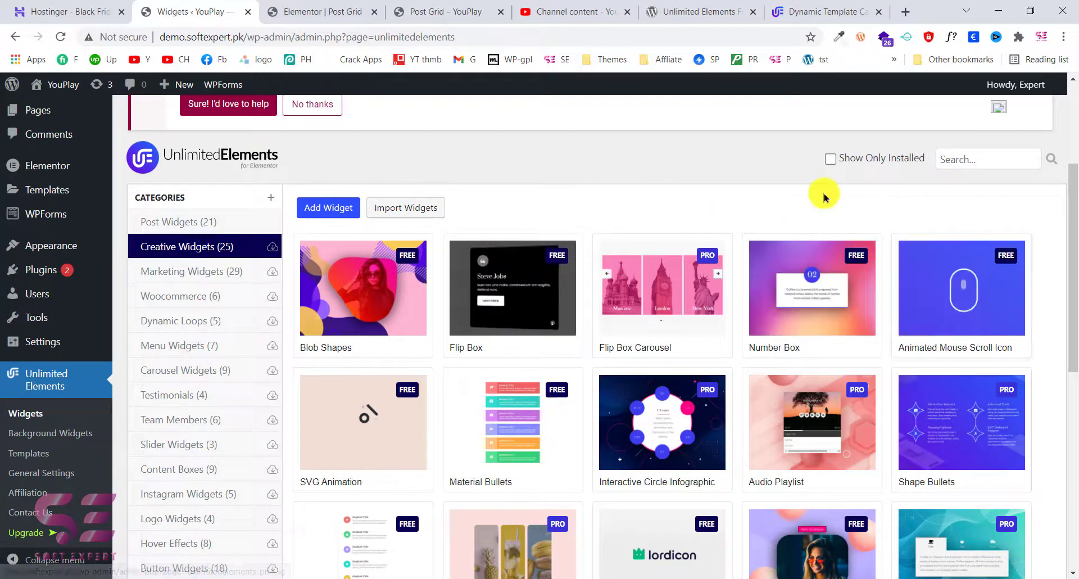
- Scroll the widget library and pick the Woocommerce category to list its six widgets
scroll(down, 3)
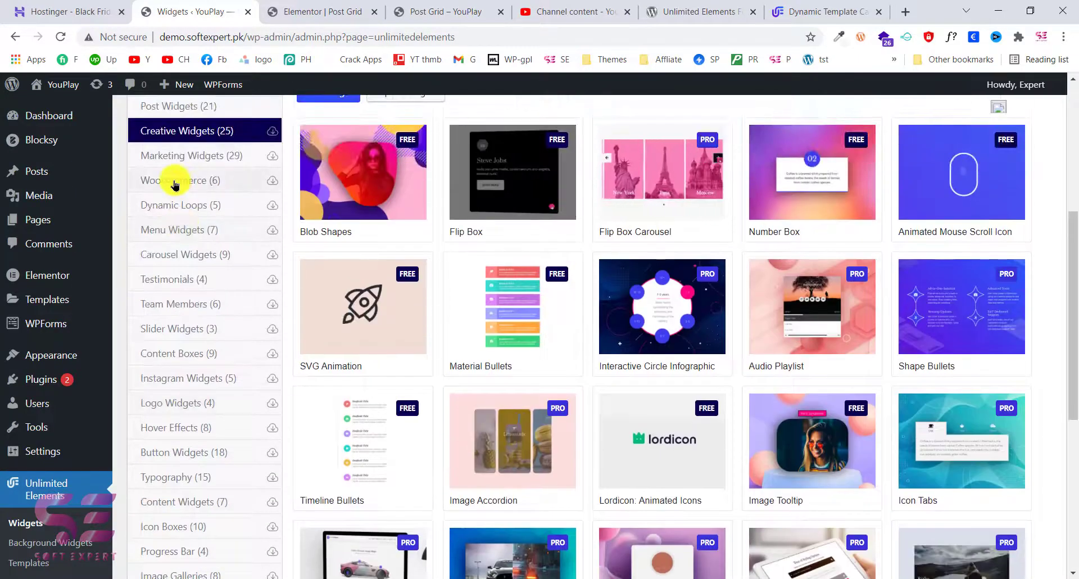
click(181, 180)
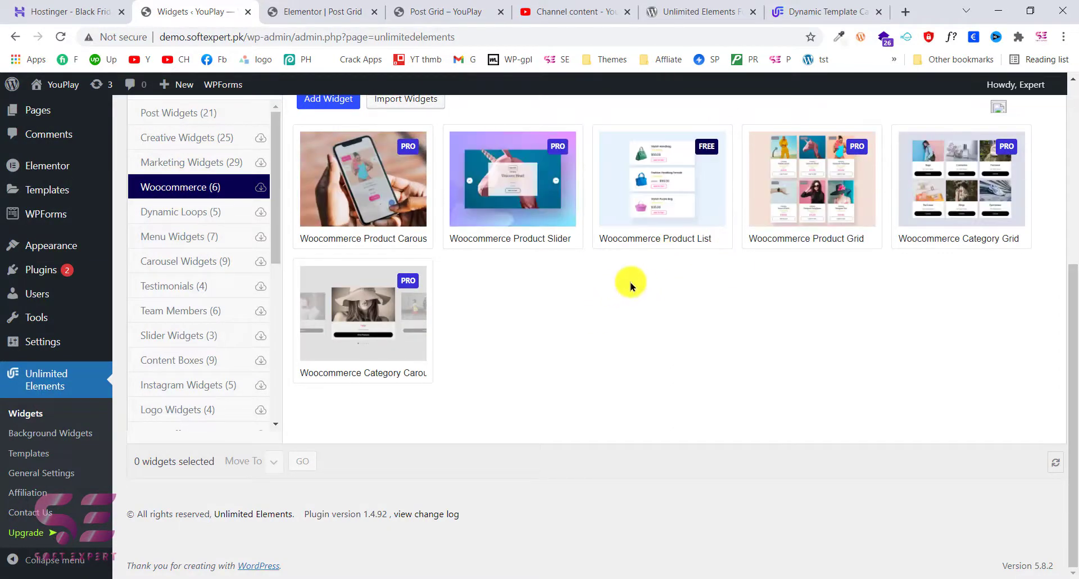
mouse_move(679, 279)
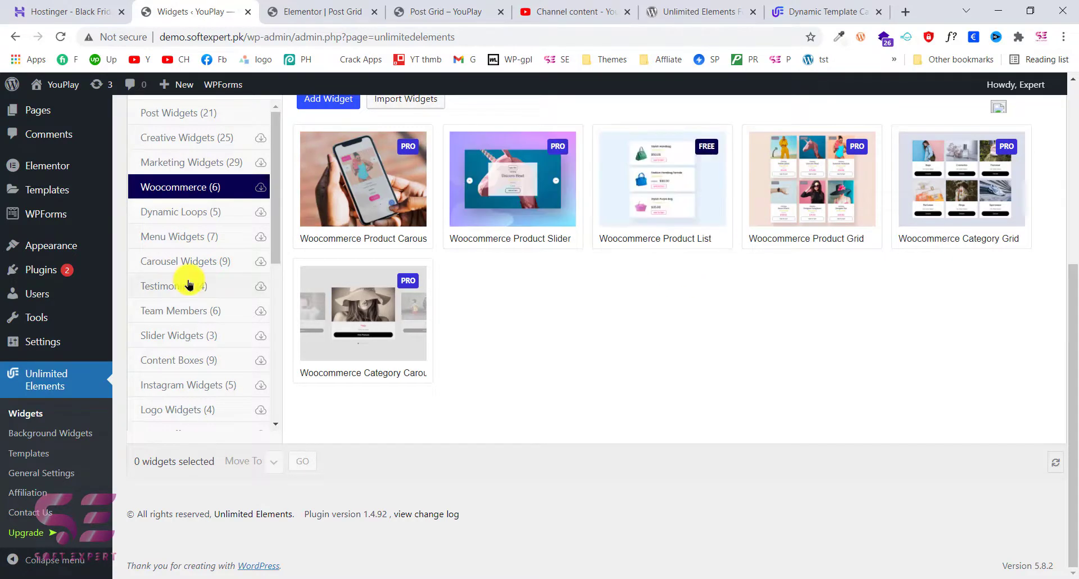
mouse_move(161, 241)
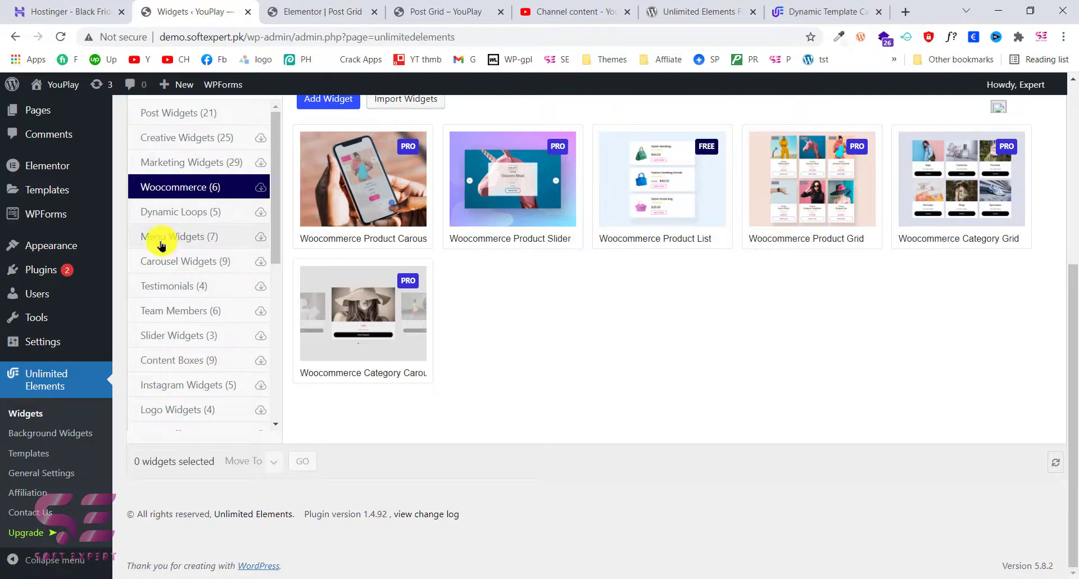
mouse_move(228, 291)
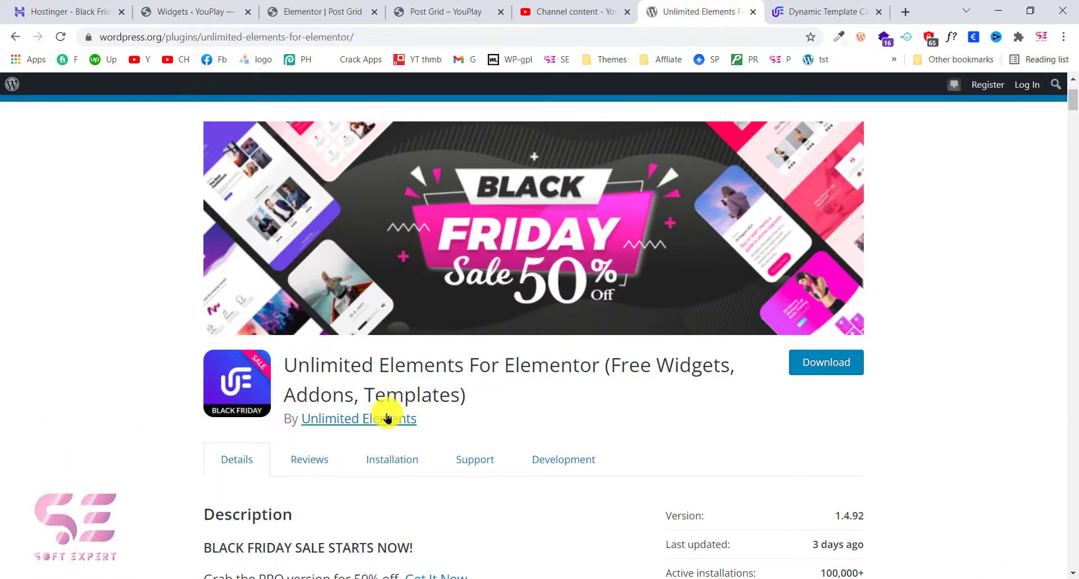
- Scroll down the Unlimited Elements for Elementor plugin listing on WordPress.org
scroll(down, 3)
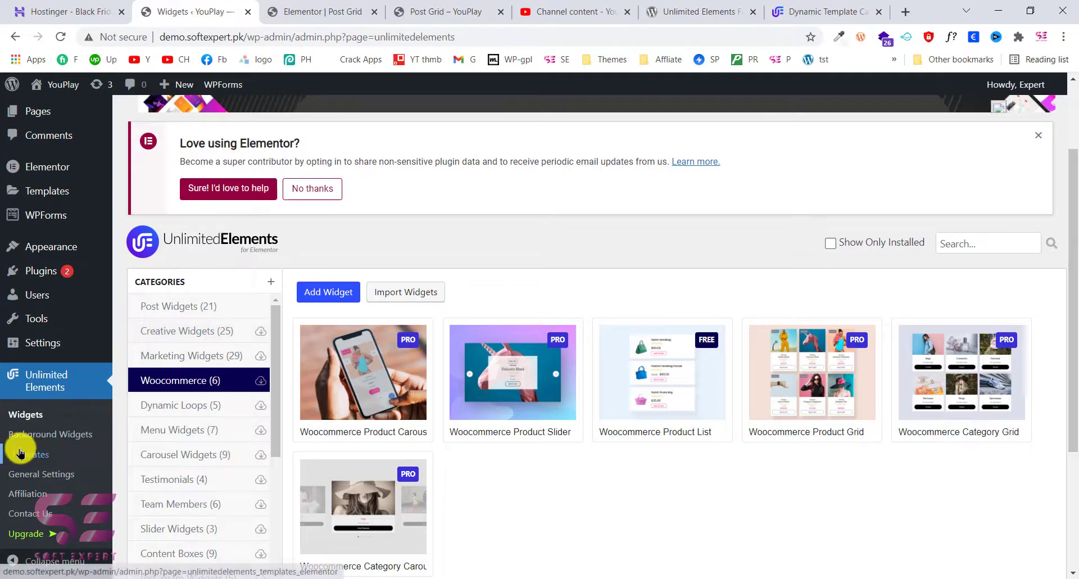
- Open the Unlimited Elements Templates library and browse Digital Business Cards, then CV Resume
click(28, 453)
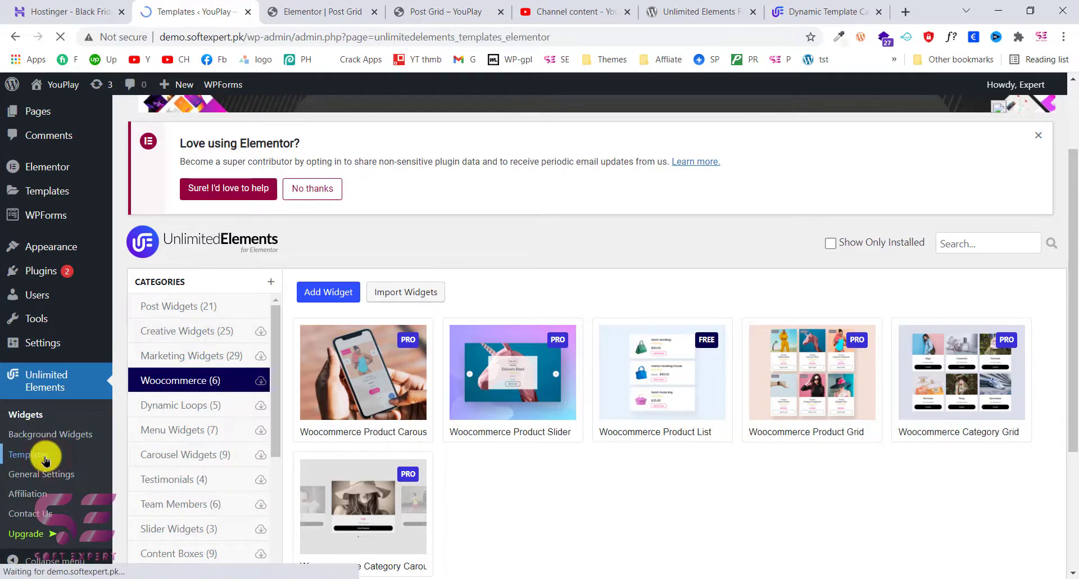
click(34, 453)
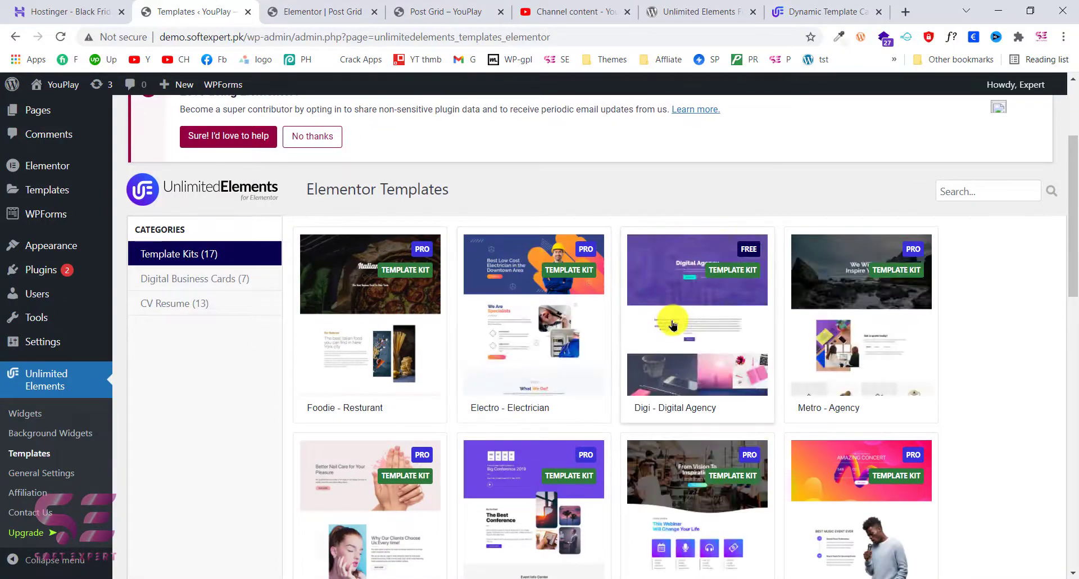
scroll(down, 3)
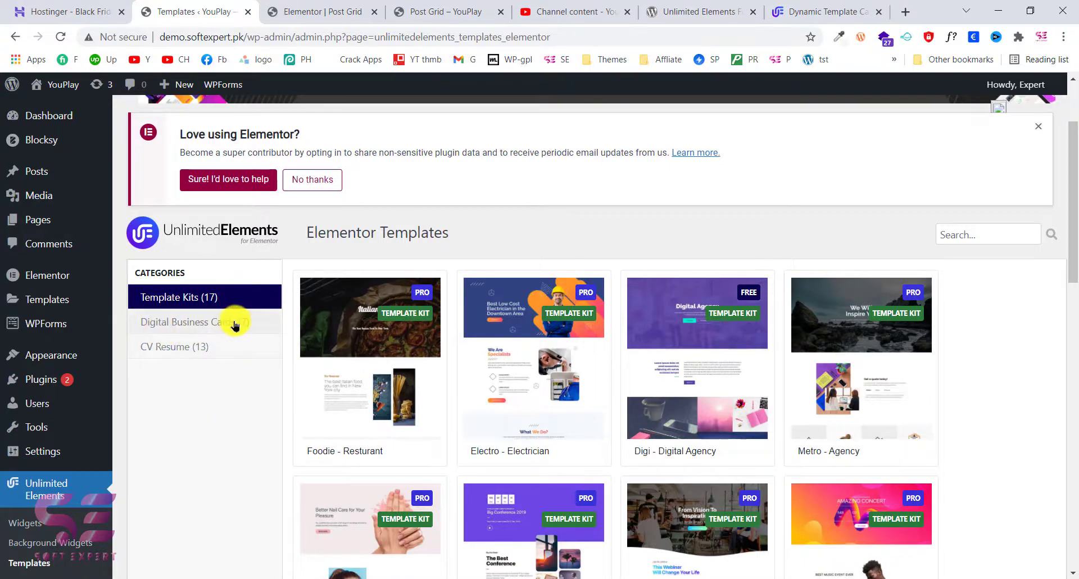
click(202, 322)
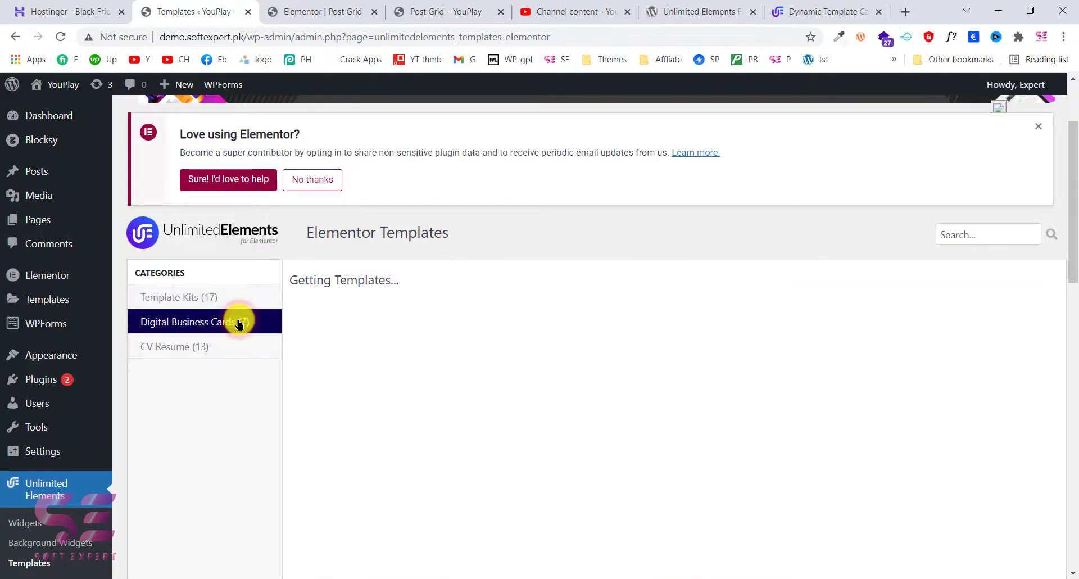
click(195, 321)
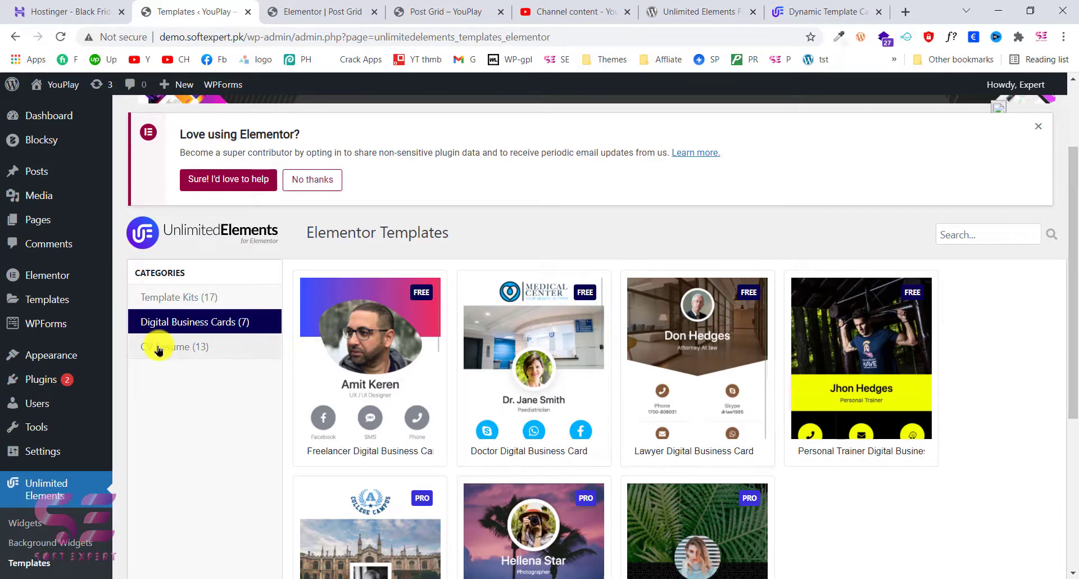
click(176, 346)
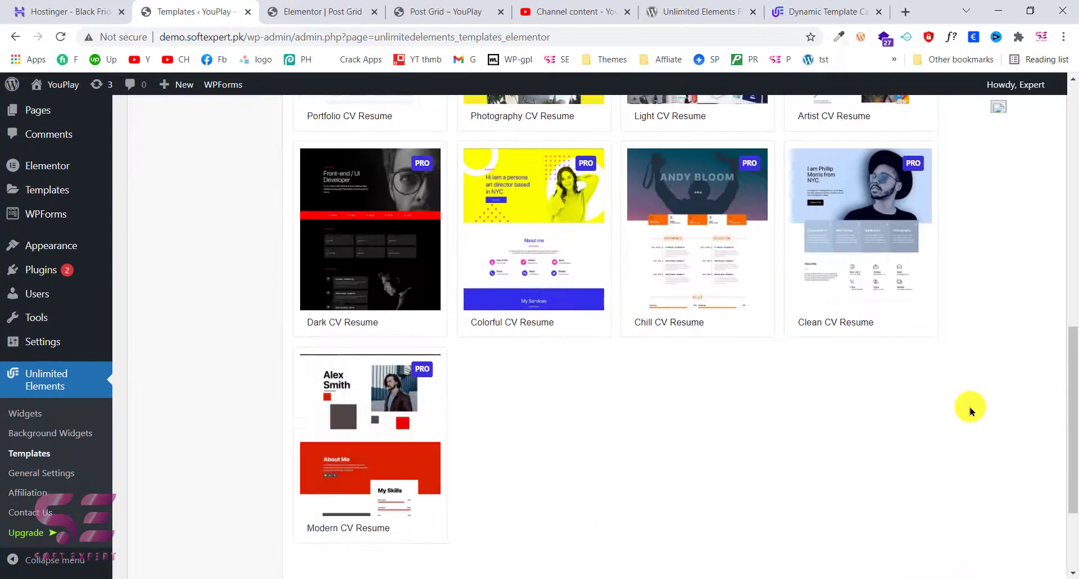
scroll(up, 3)
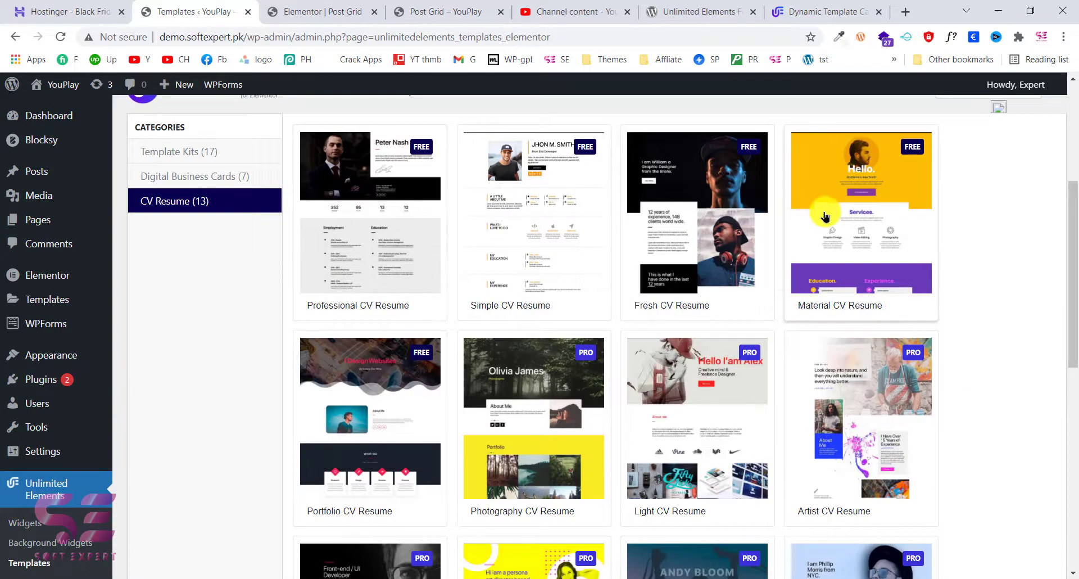
mouse_move(621, 227)
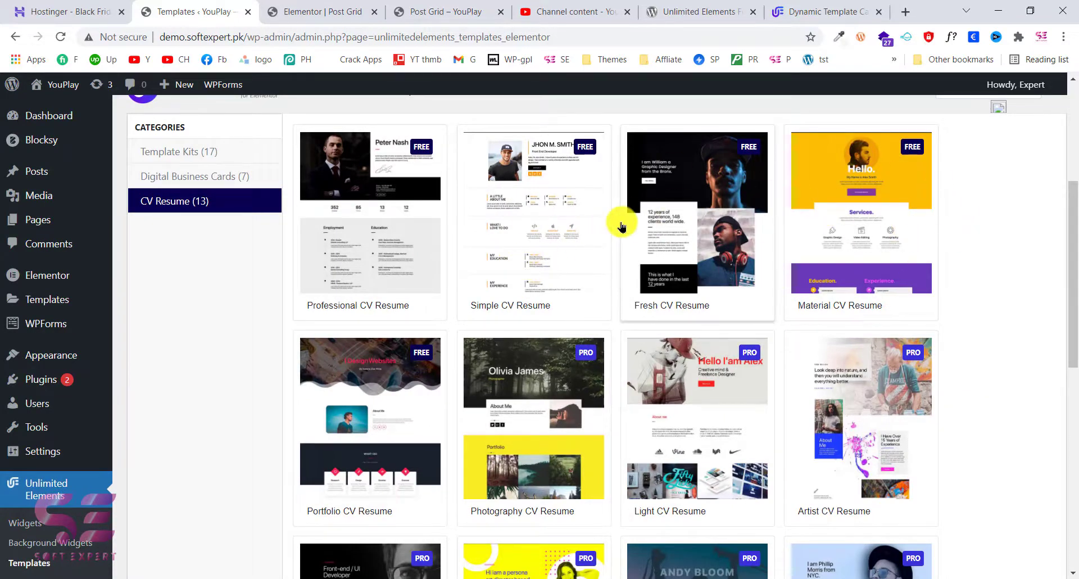
mouse_move(540, 196)
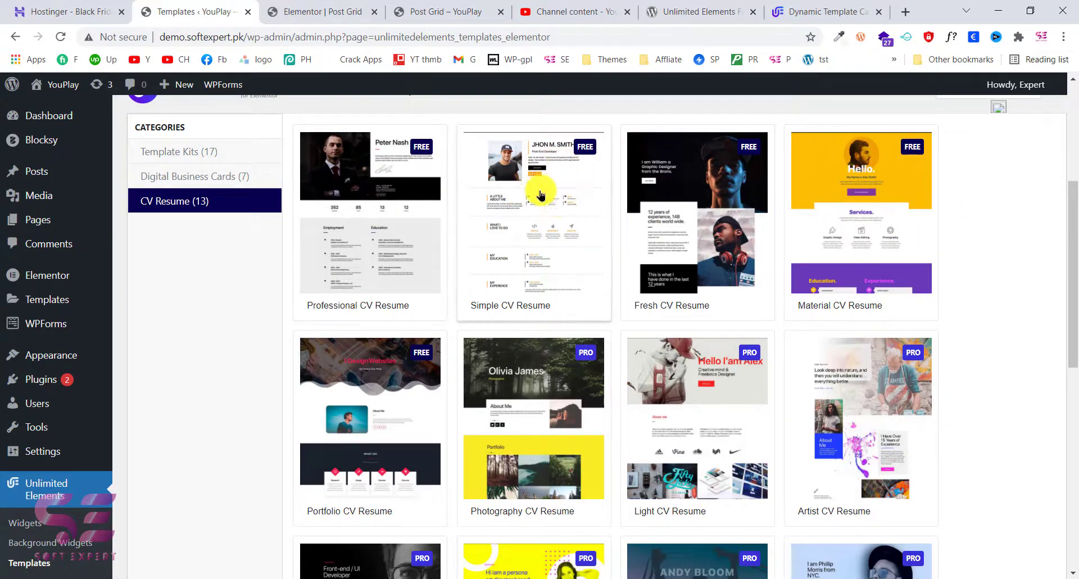
- Open Simple CV Resume and import it until 'Template Imported Successfully' appears
click(533, 210)
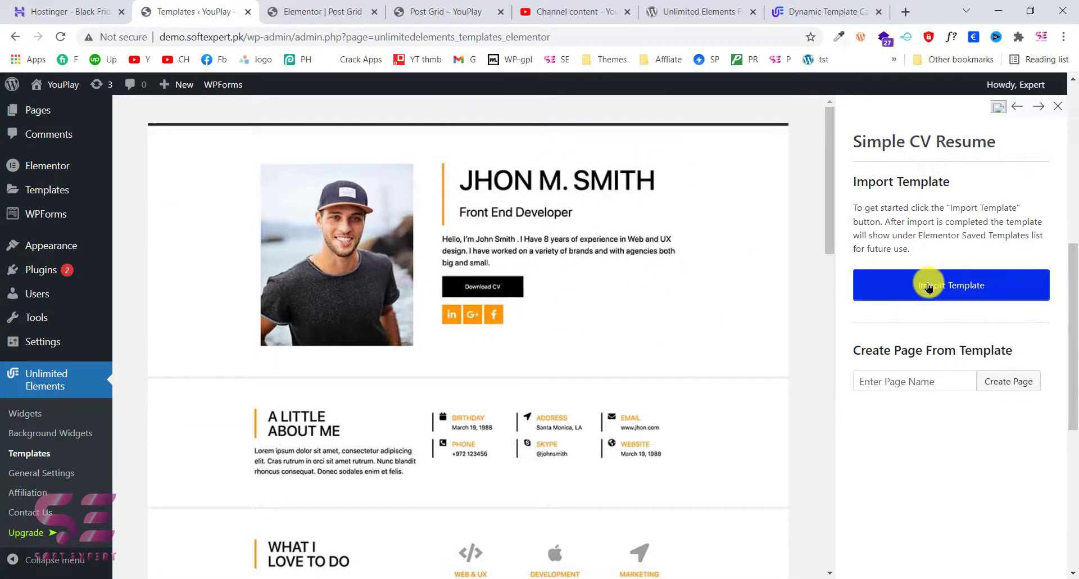
click(950, 285)
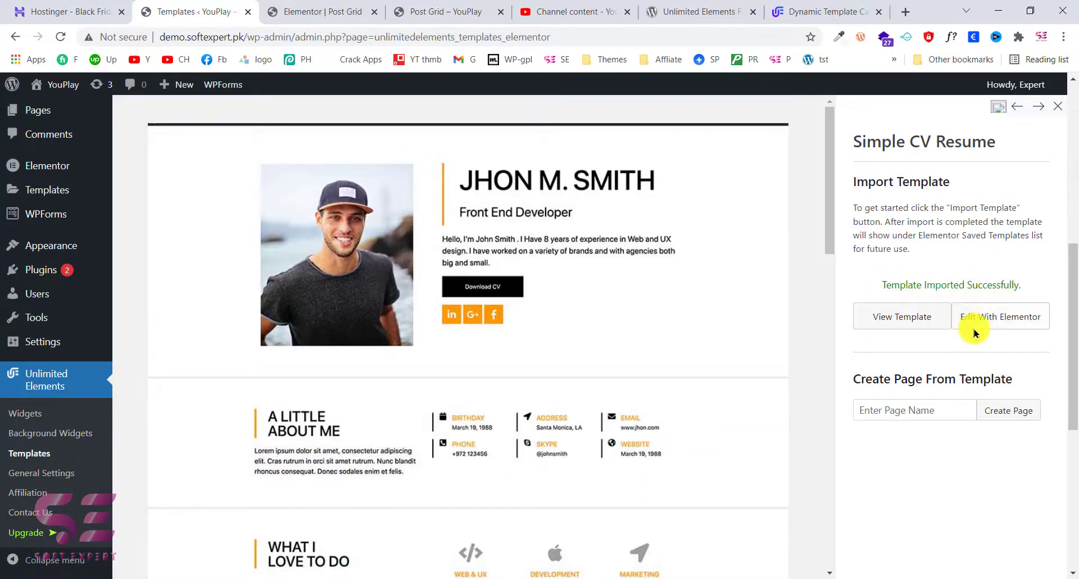
mouse_move(901, 316)
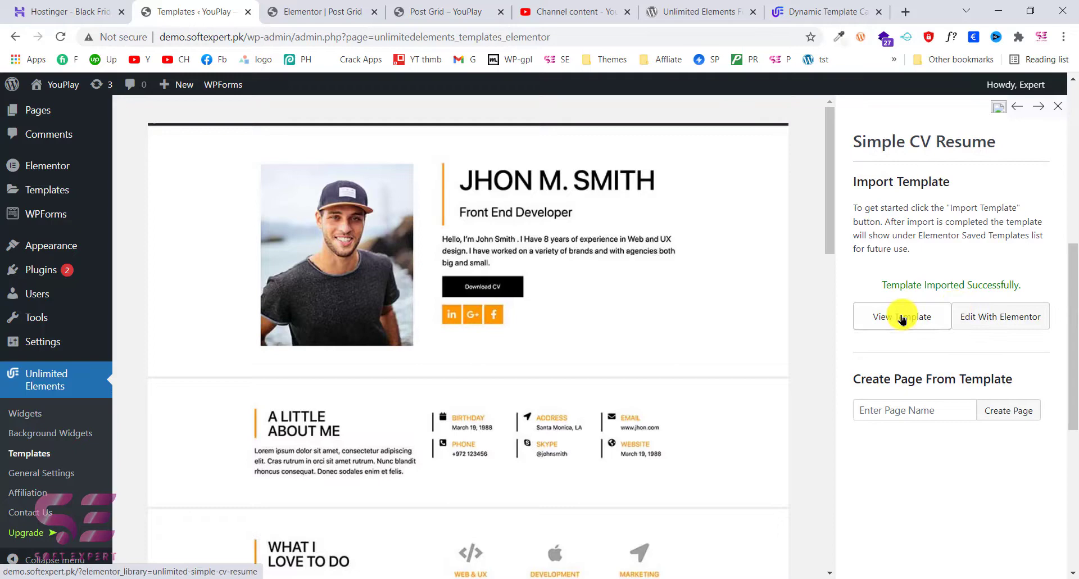
- View the imported template page and scroll through its education, experience, skills, clients and map
click(901, 316)
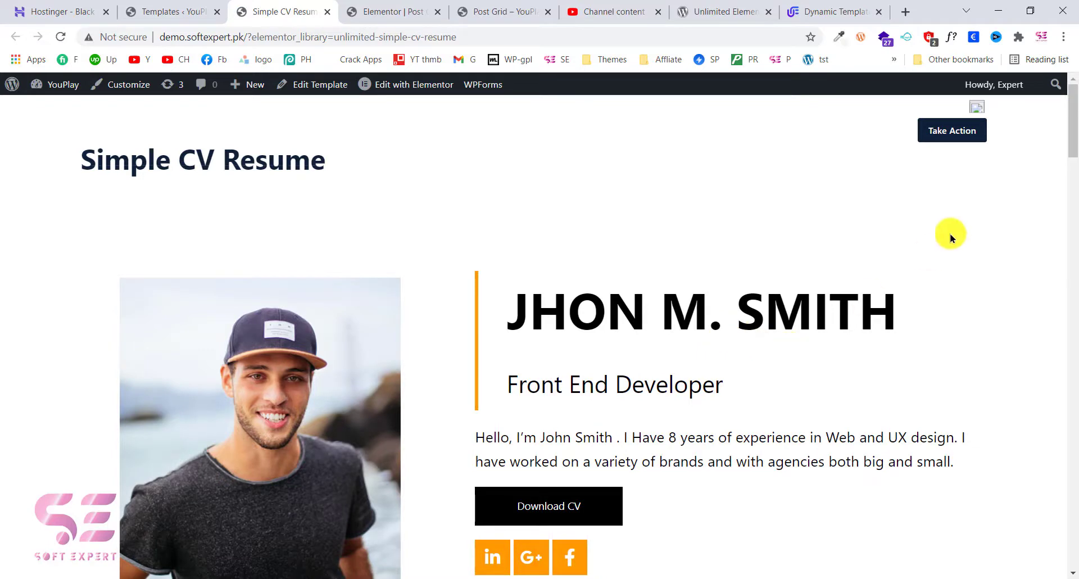
scroll(down, 3)
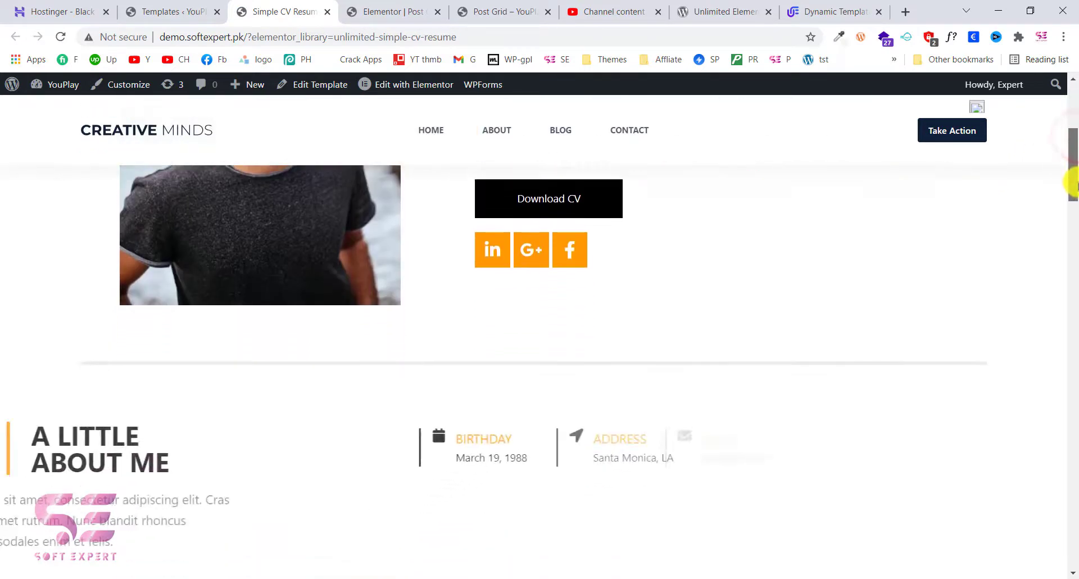
scroll(down, 3)
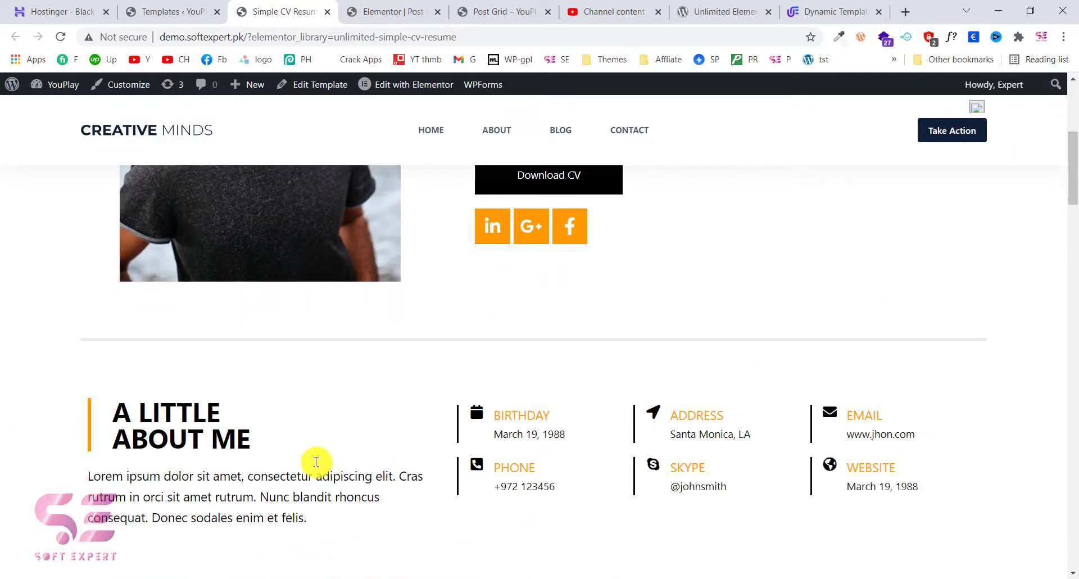
mouse_move(559, 466)
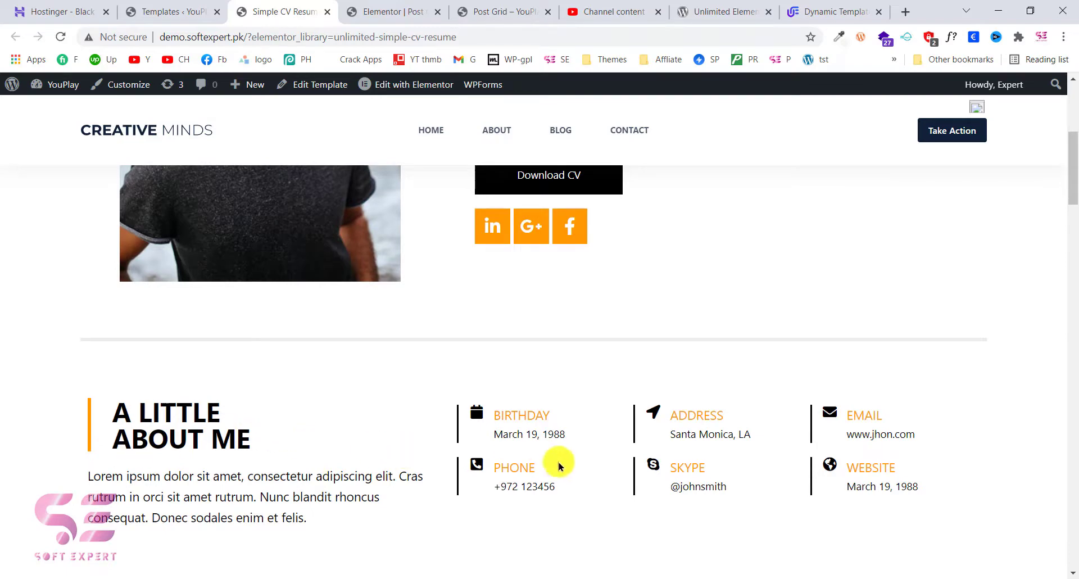
scroll(down, 3)
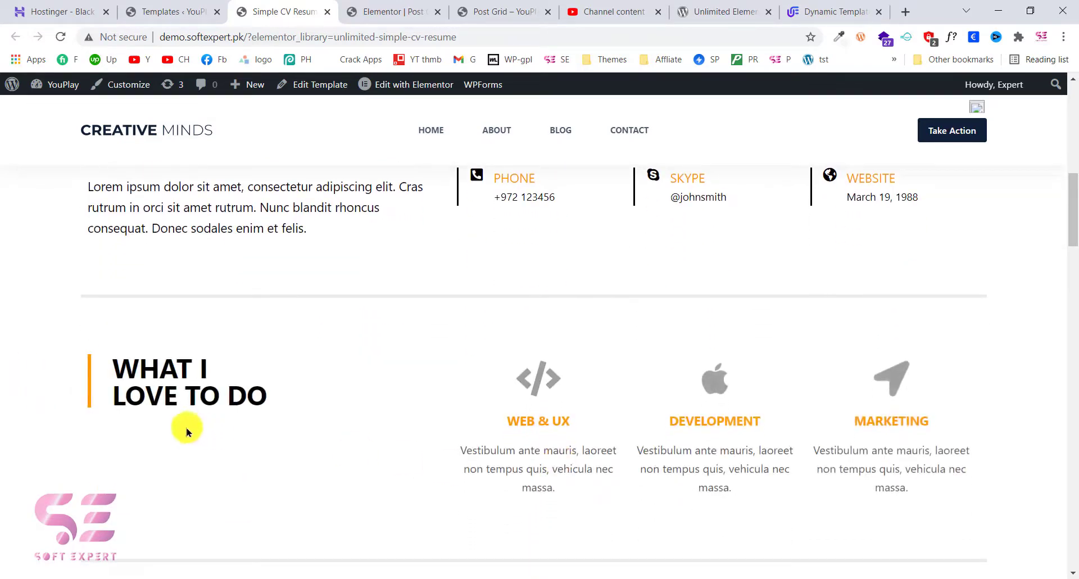
mouse_move(511, 415)
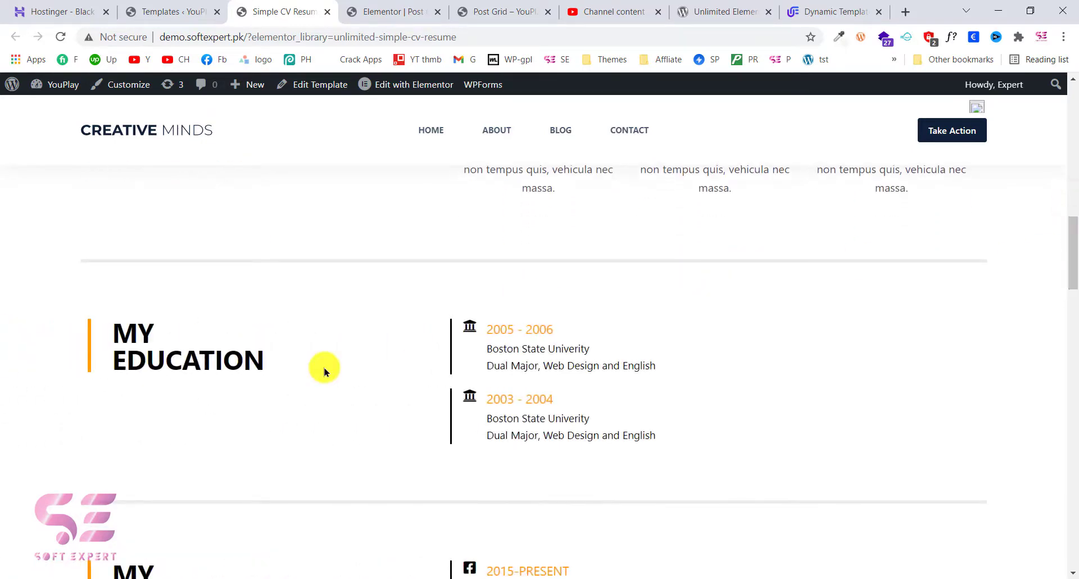
scroll(down, 3)
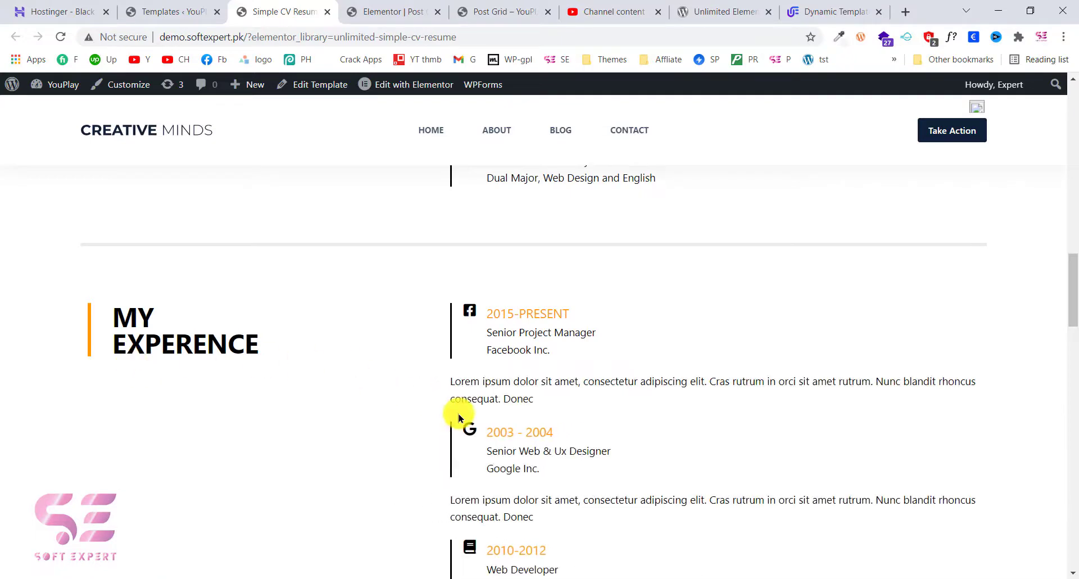
scroll(down, 3)
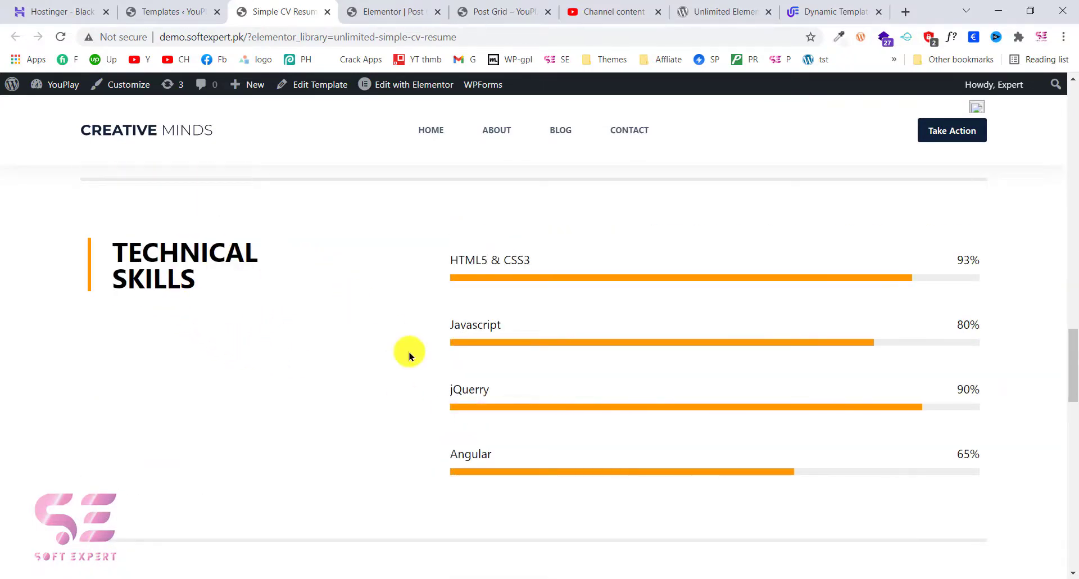
scroll(down, 3)
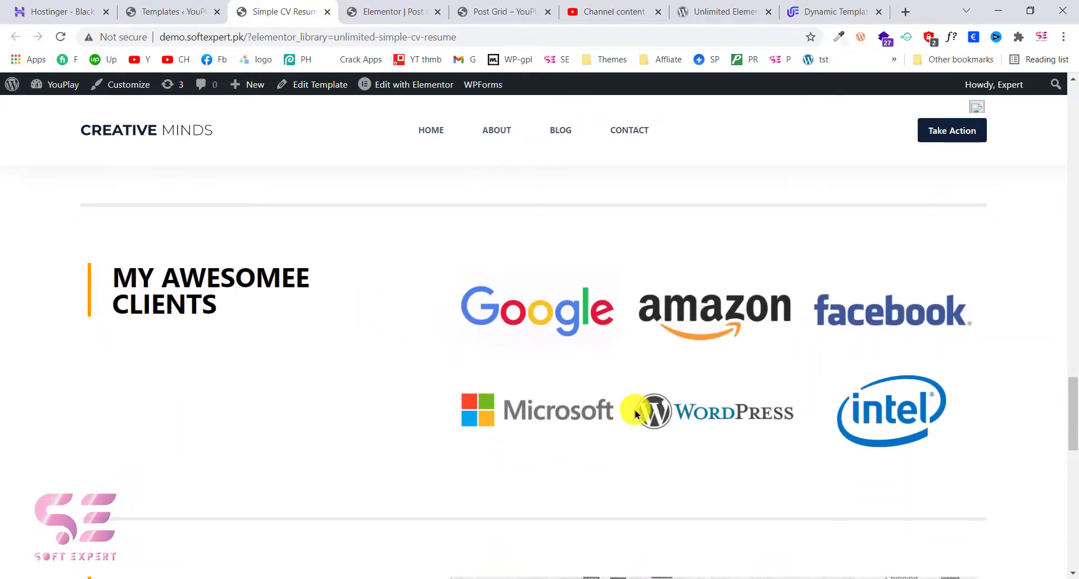
scroll(down, 3)
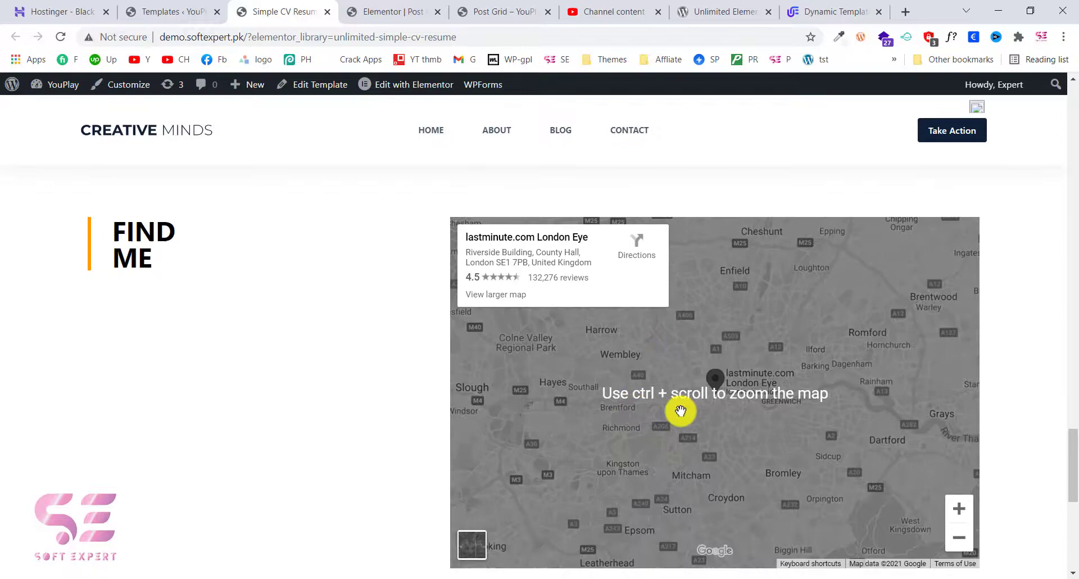
scroll(down, 3)
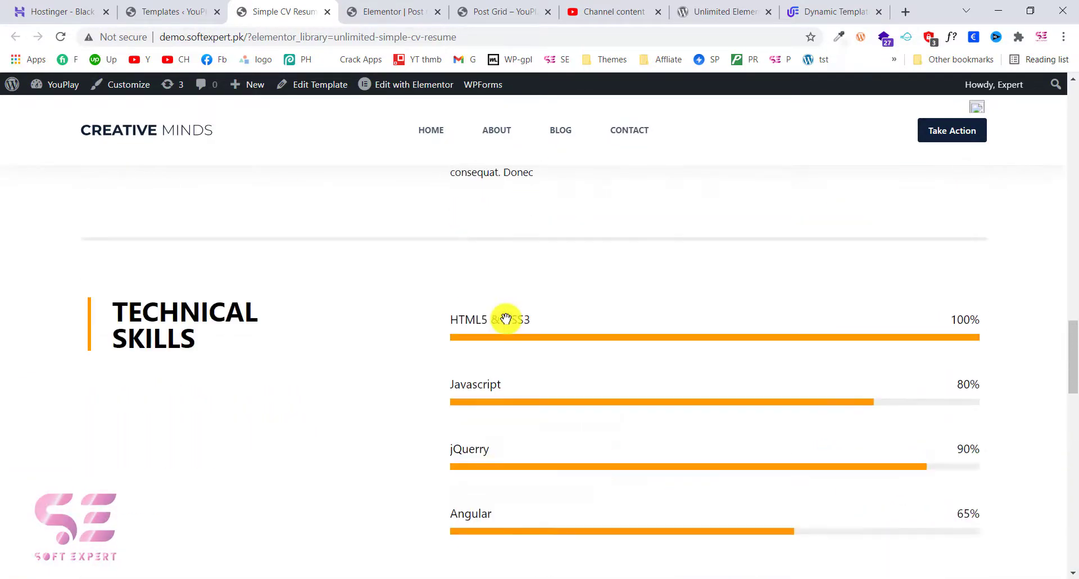
scroll(up, 3)
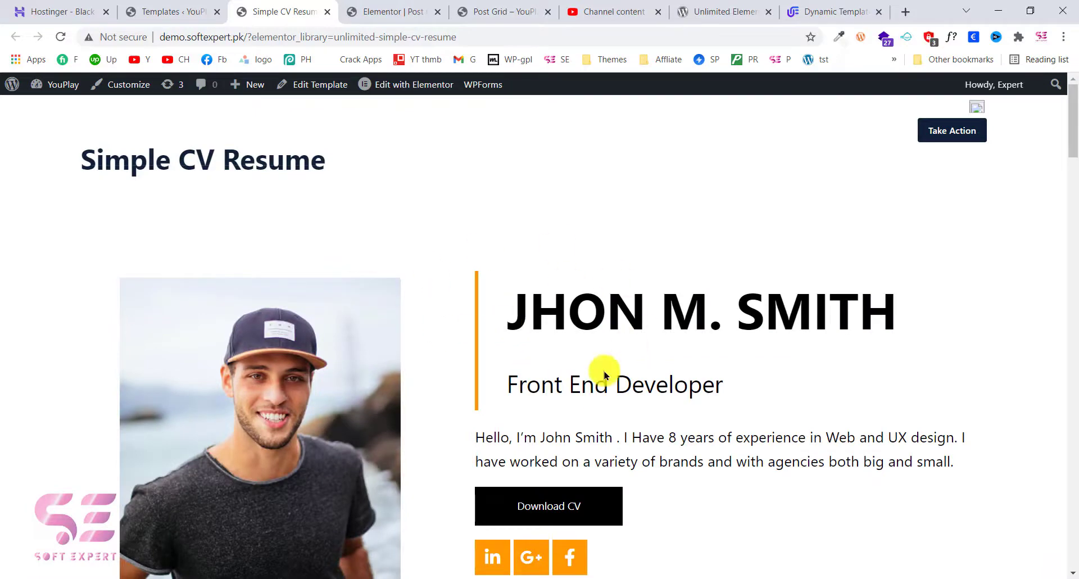
click(413, 83)
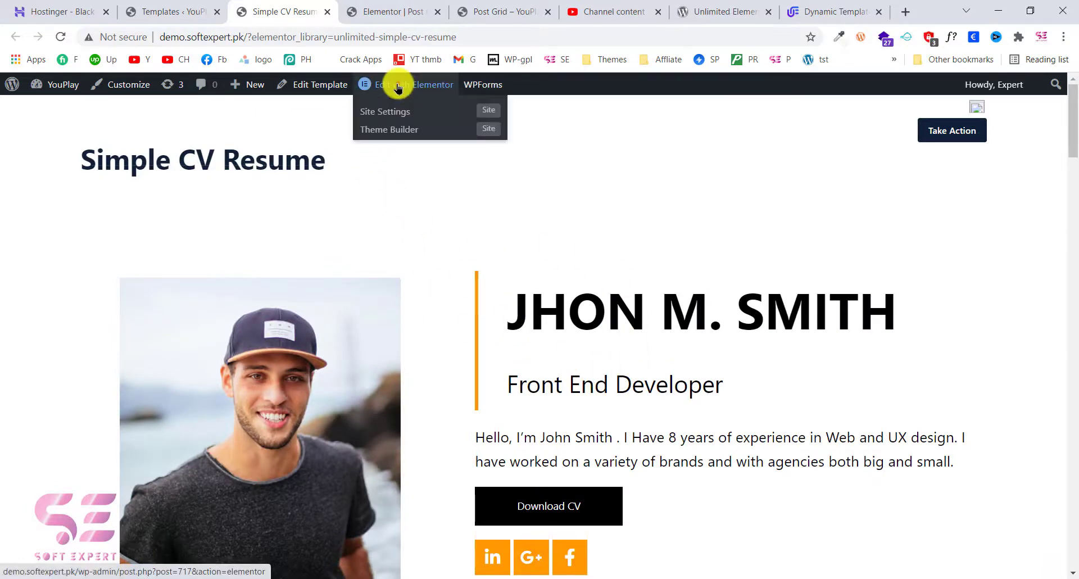
- Open the template in Elementor and swap the portrait for a Media Library photo
click(413, 84)
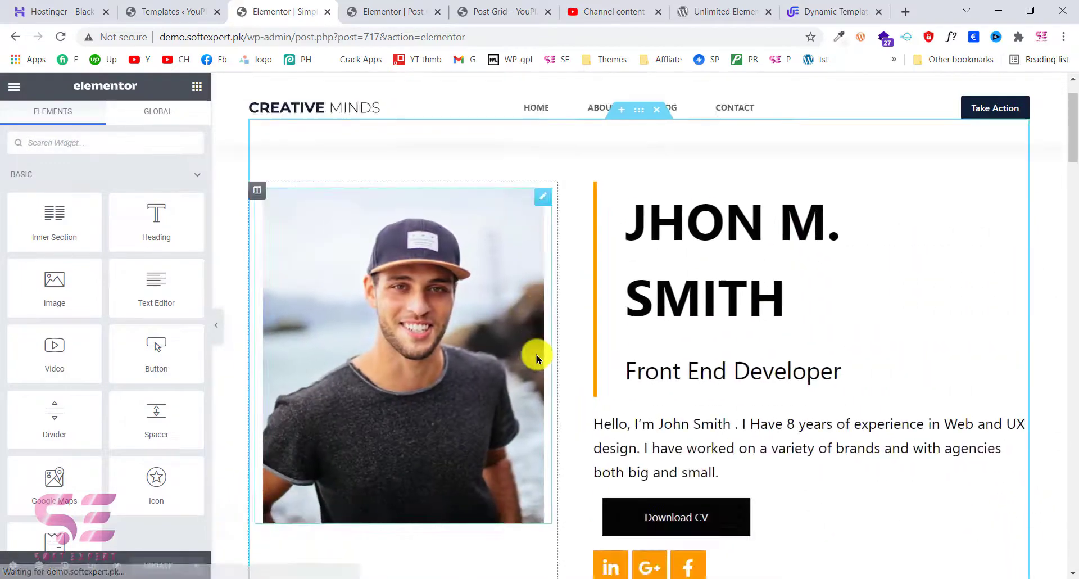
click(543, 196)
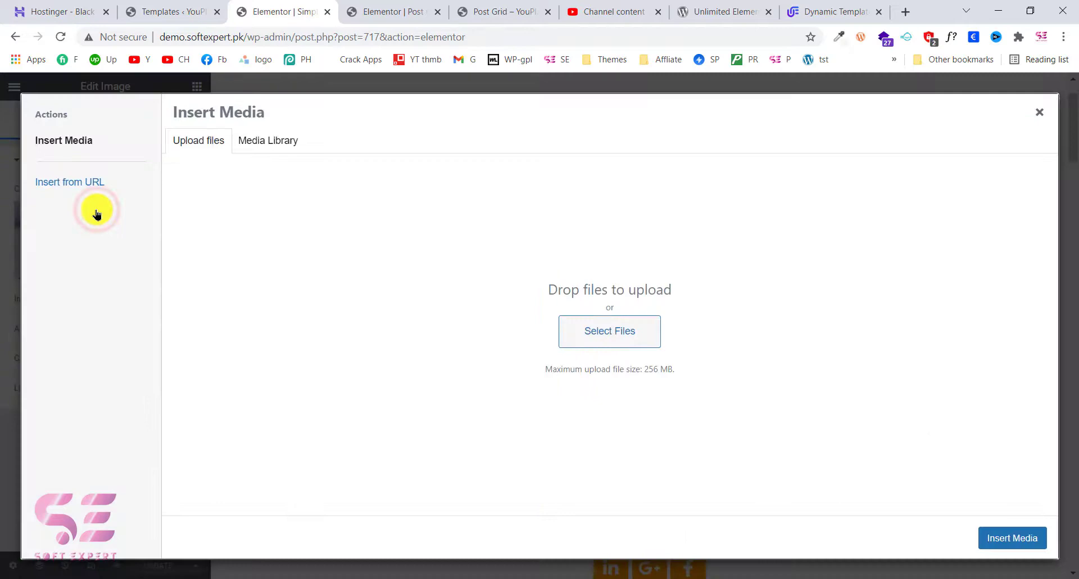
click(268, 140)
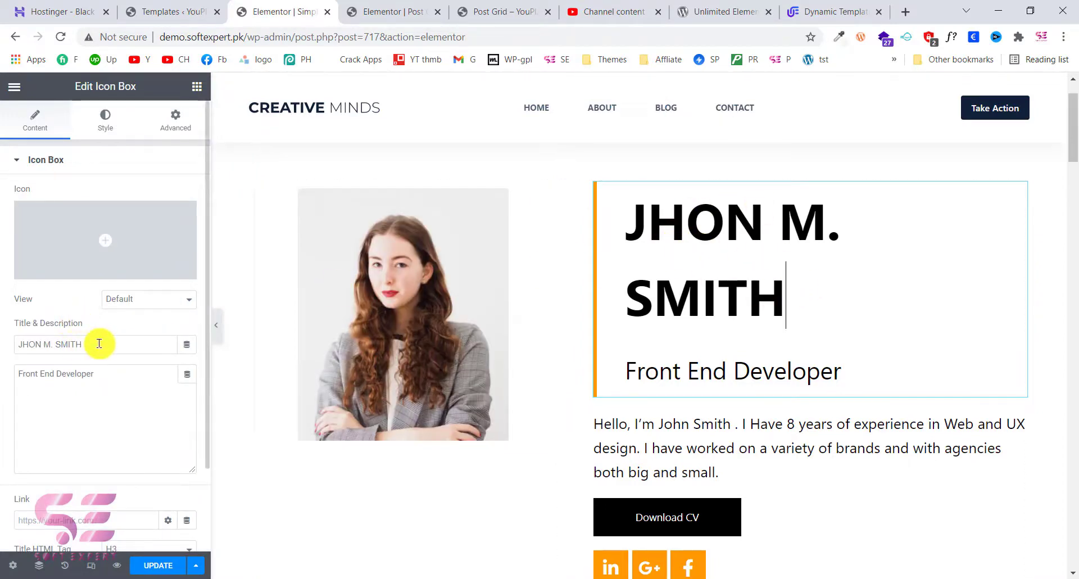
- Type 'Soft Expert' as the title and replace 'Front End Developer' with 'WordPress Developer'
text(Soft Expert)
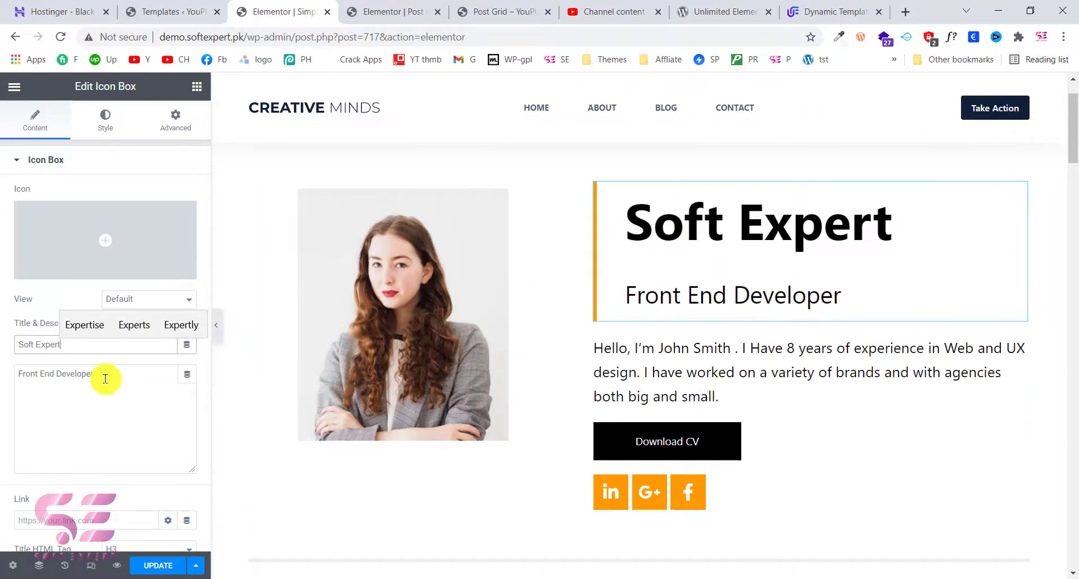
triple_click(55, 373)
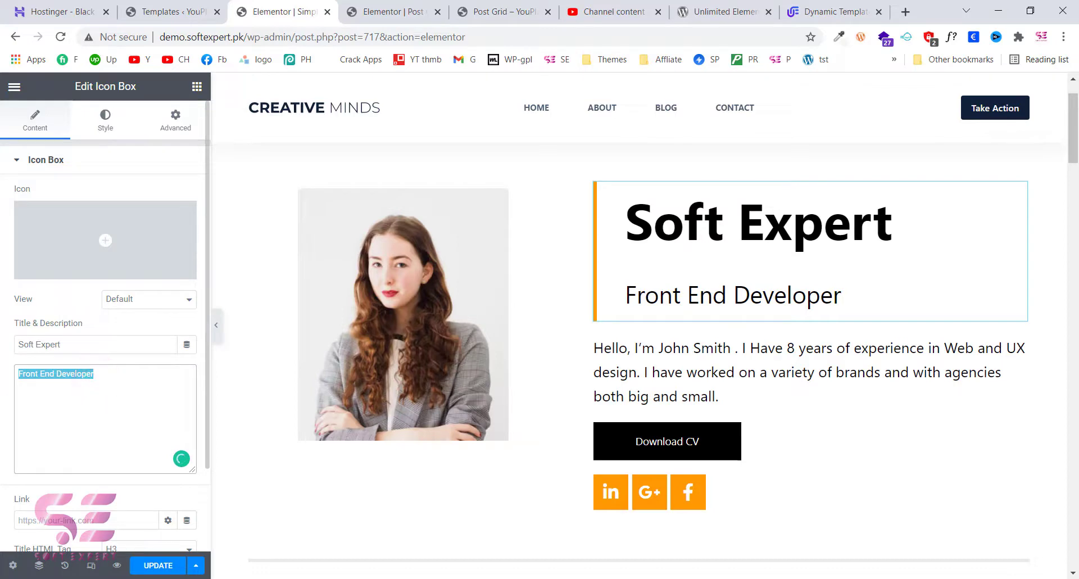
text(WordPress)
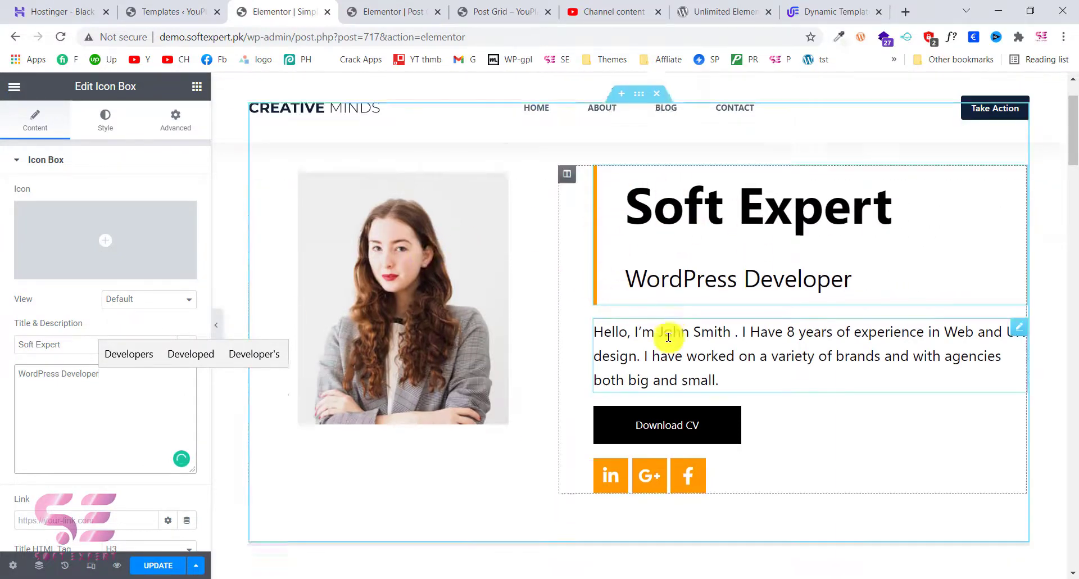
scroll(down, 3)
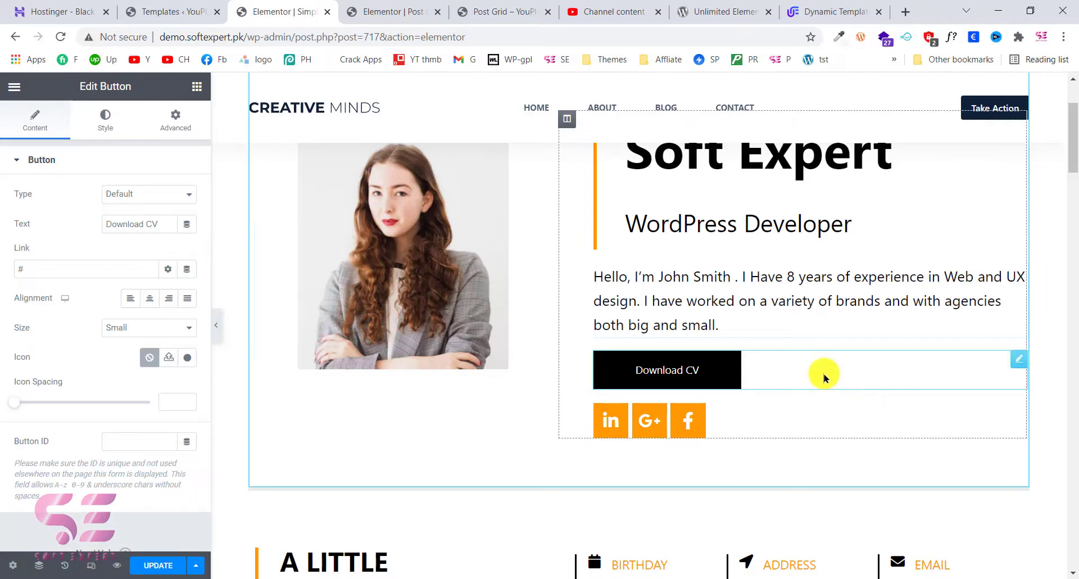
mouse_move(779, 380)
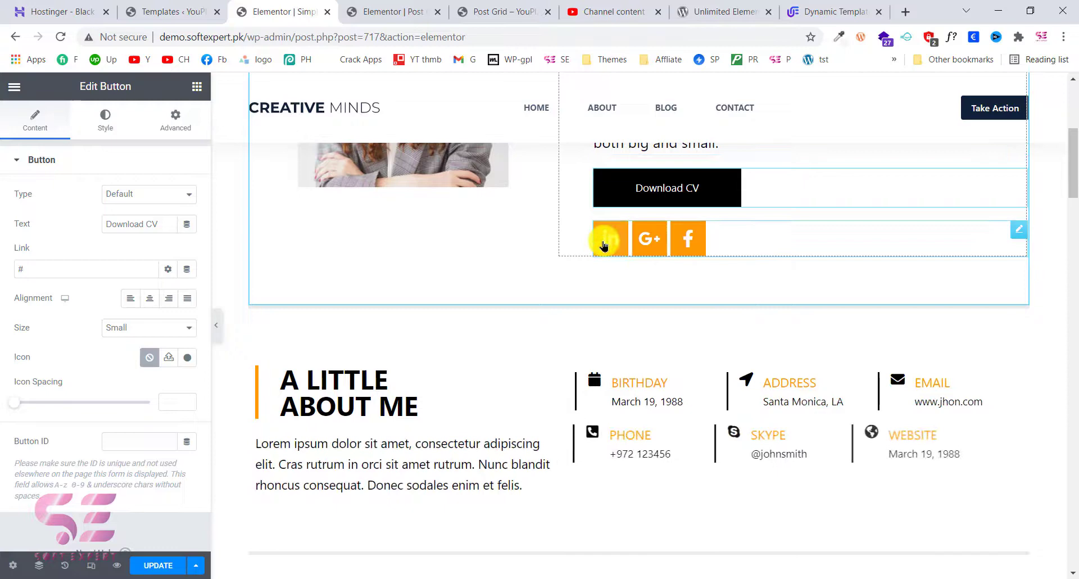
- Select the social icons widget and inspect the LinkedIn and Facebook item settings
click(609, 238)
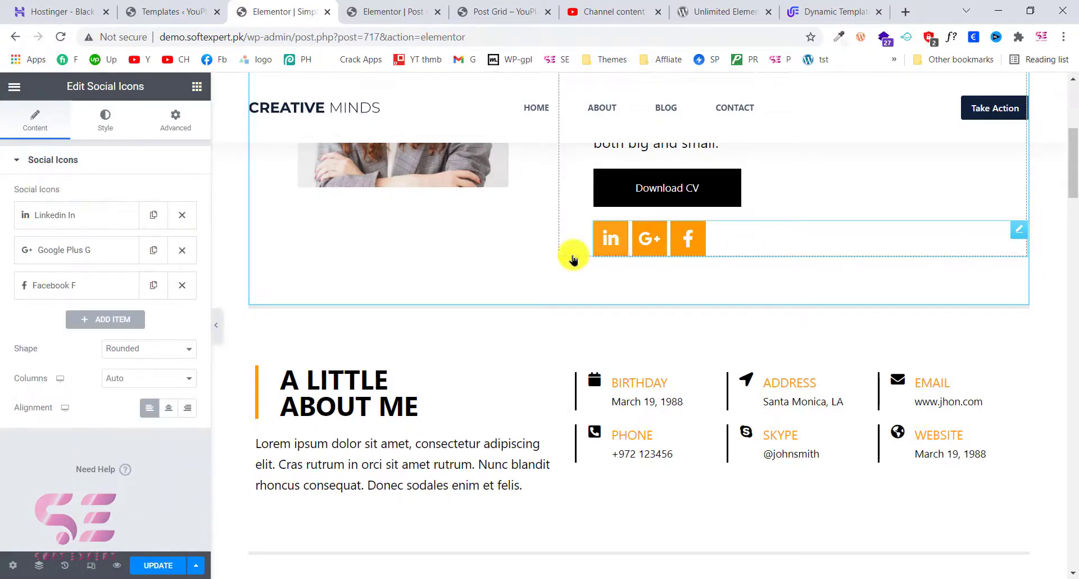
click(54, 215)
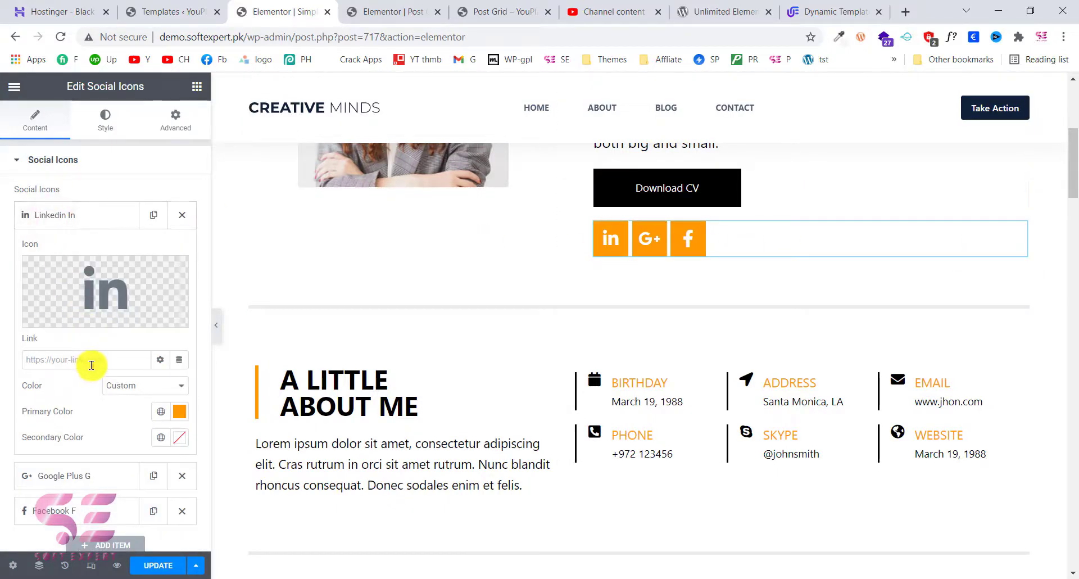
click(76, 214)
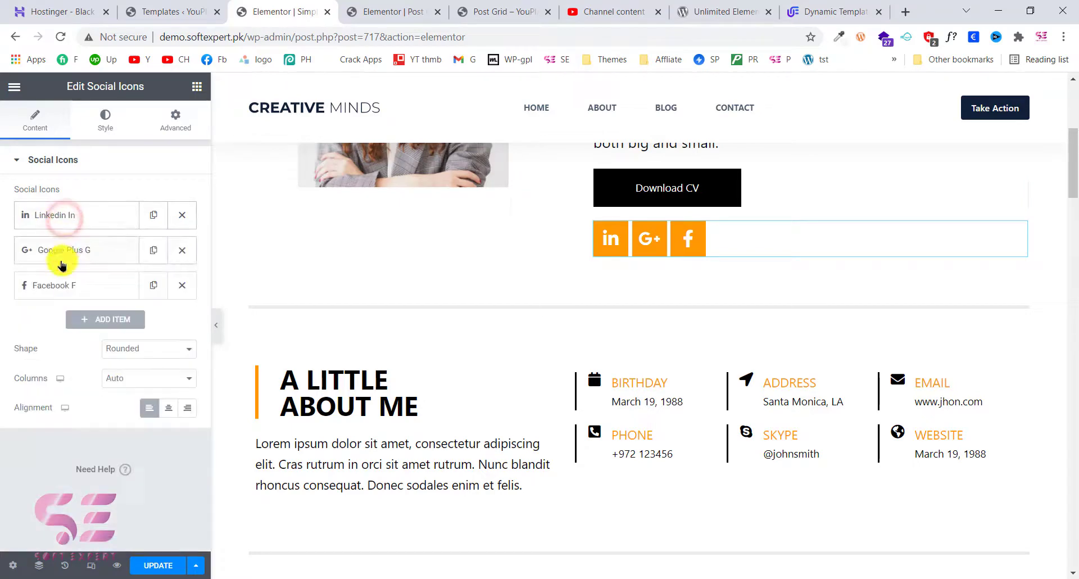
click(55, 285)
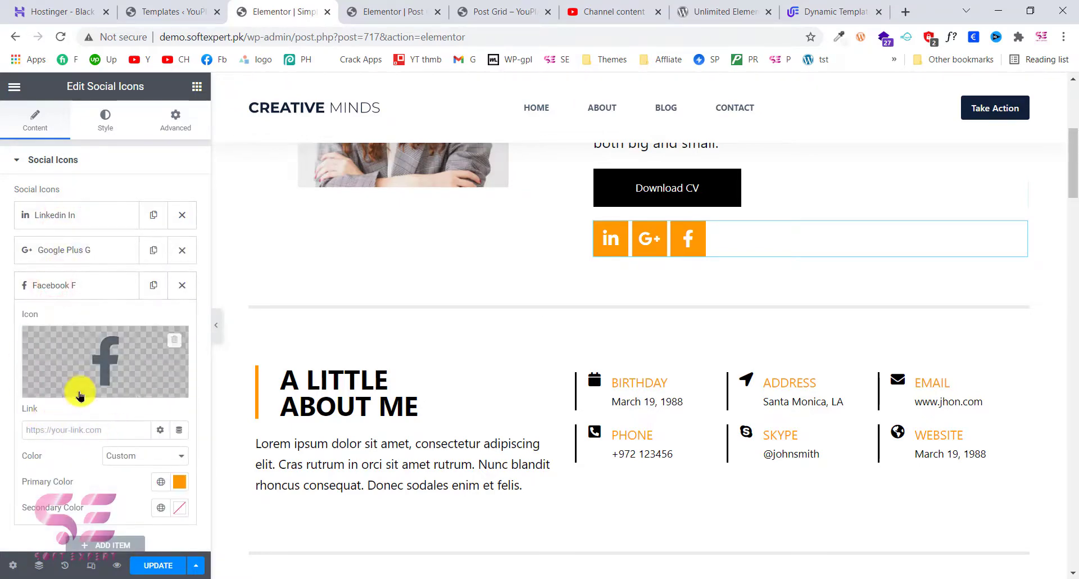
click(76, 285)
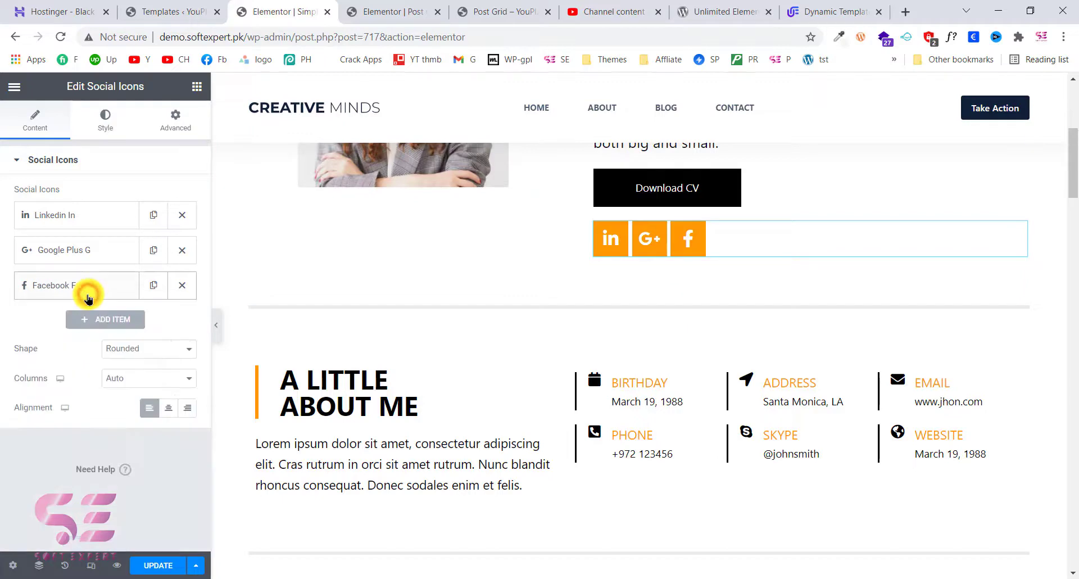
- Add a new social icon item and search the Icon Library for 'ins' to get Instagram
click(105, 319)
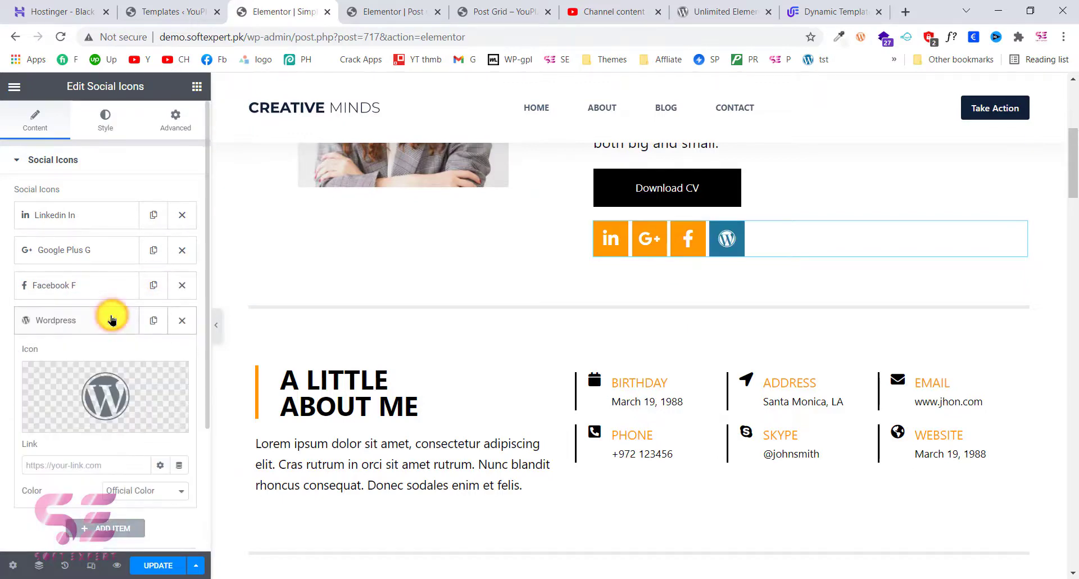
click(105, 397)
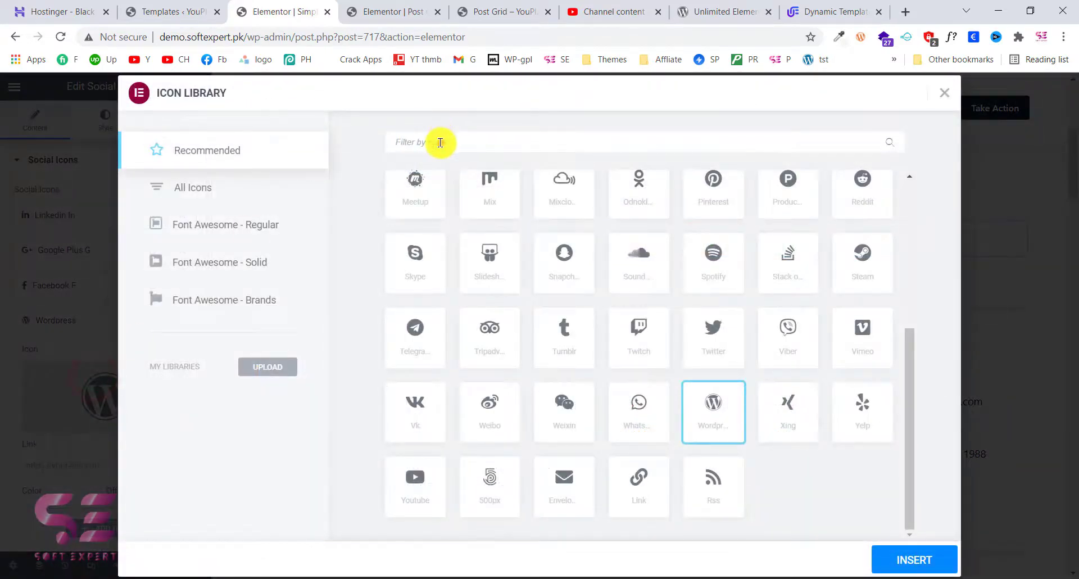
text(ins)
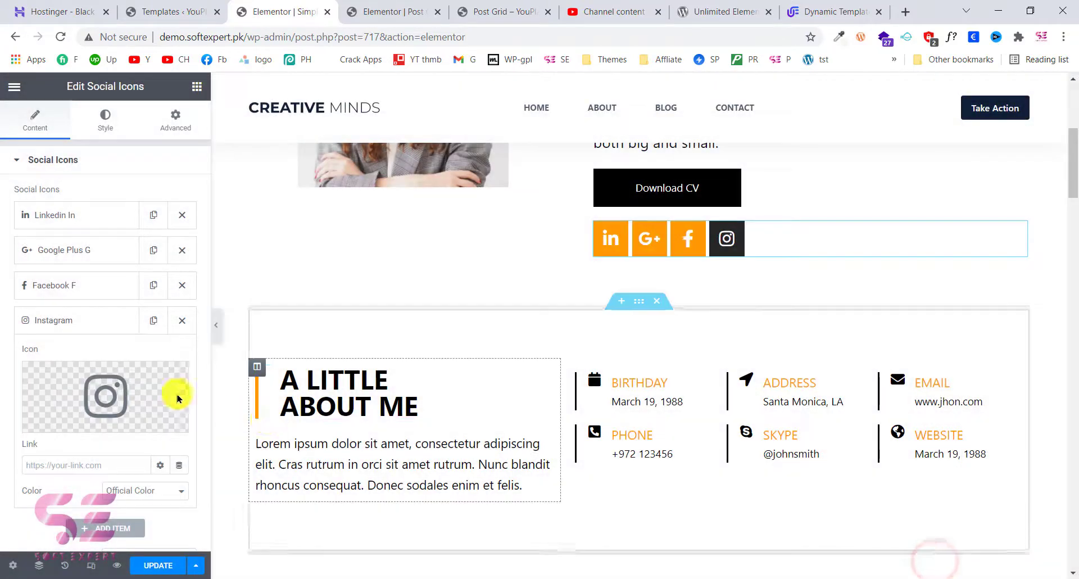
- Set the Instagram icon's colour to Custom with an orange primary colour
scroll(down, 3)
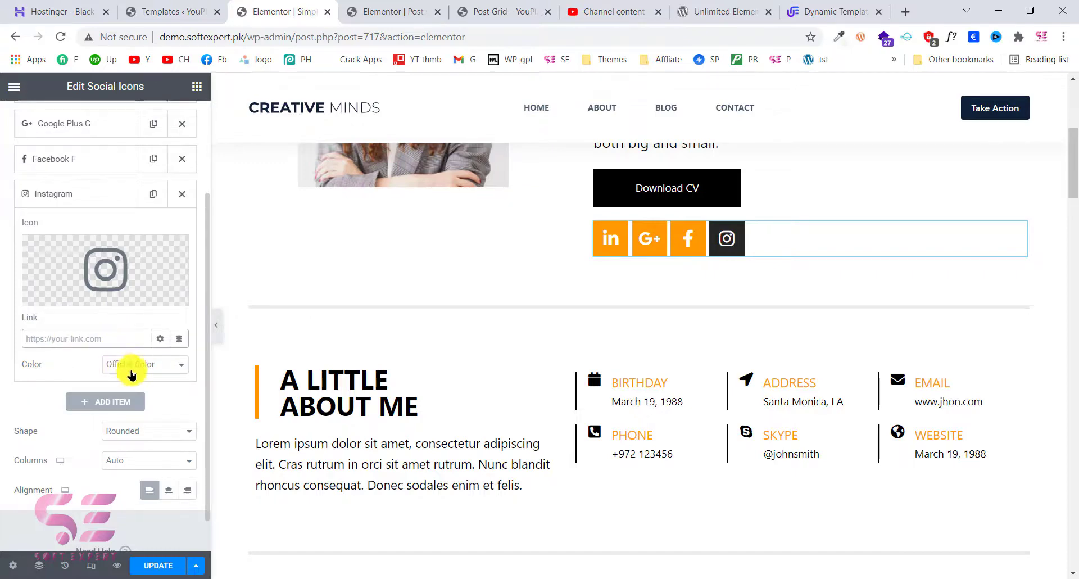
click(145, 363)
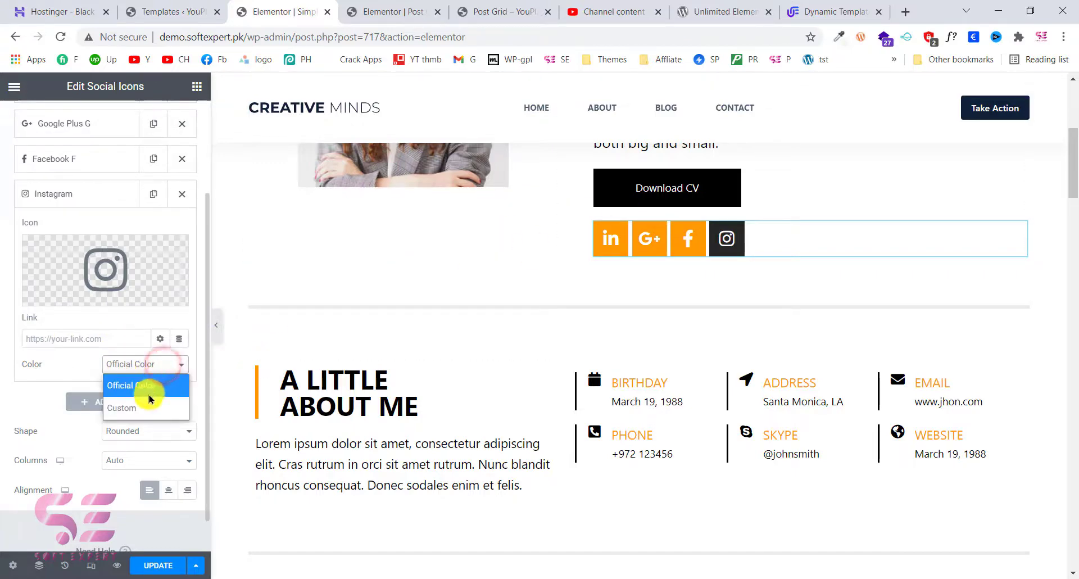
click(121, 407)
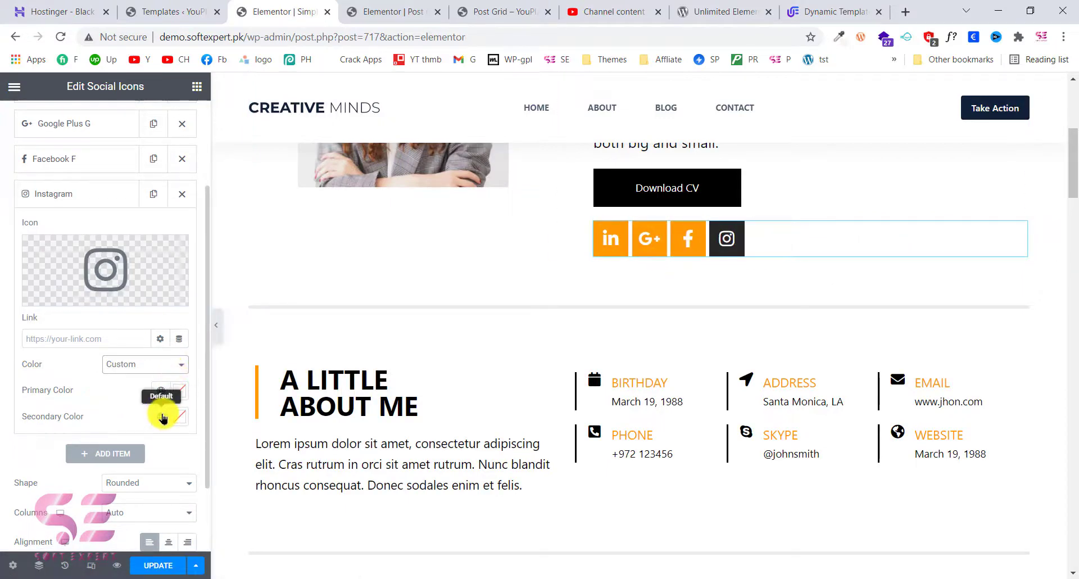
click(161, 416)
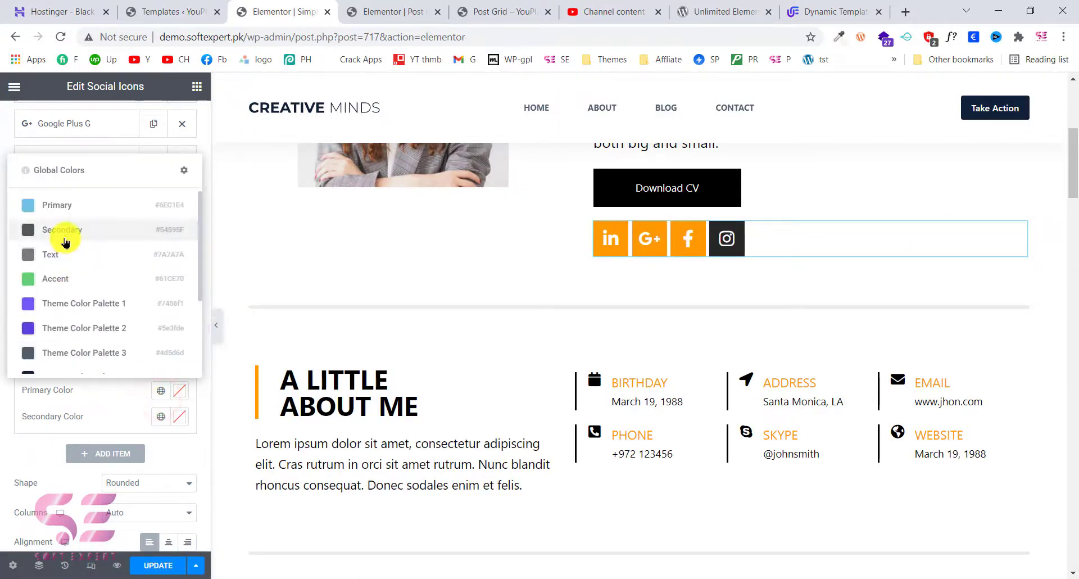
click(178, 390)
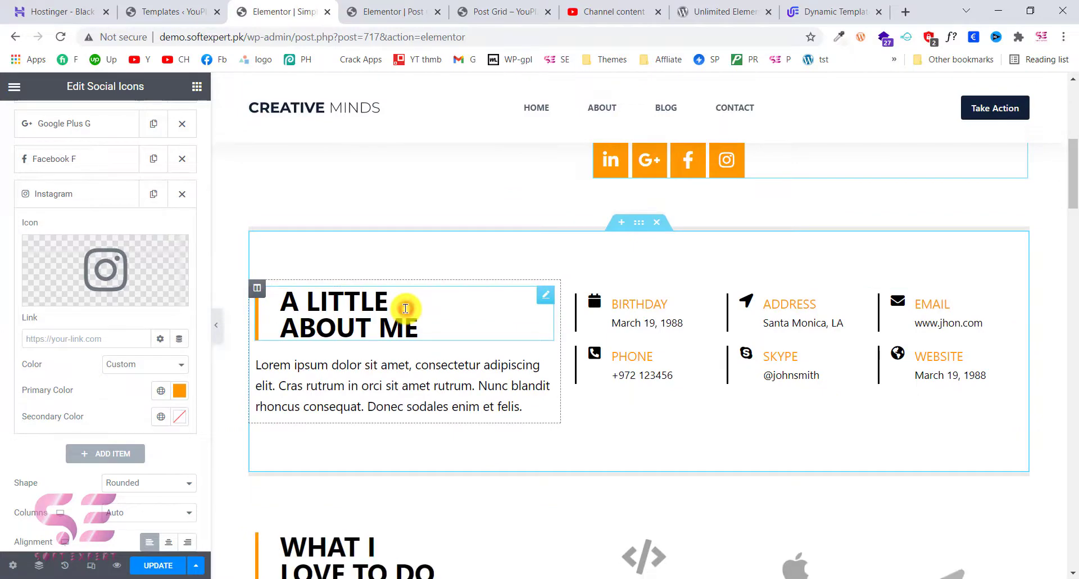
- Check the About Me heading, paragraph and Birthday info box, scrolling down the page
click(404, 307)
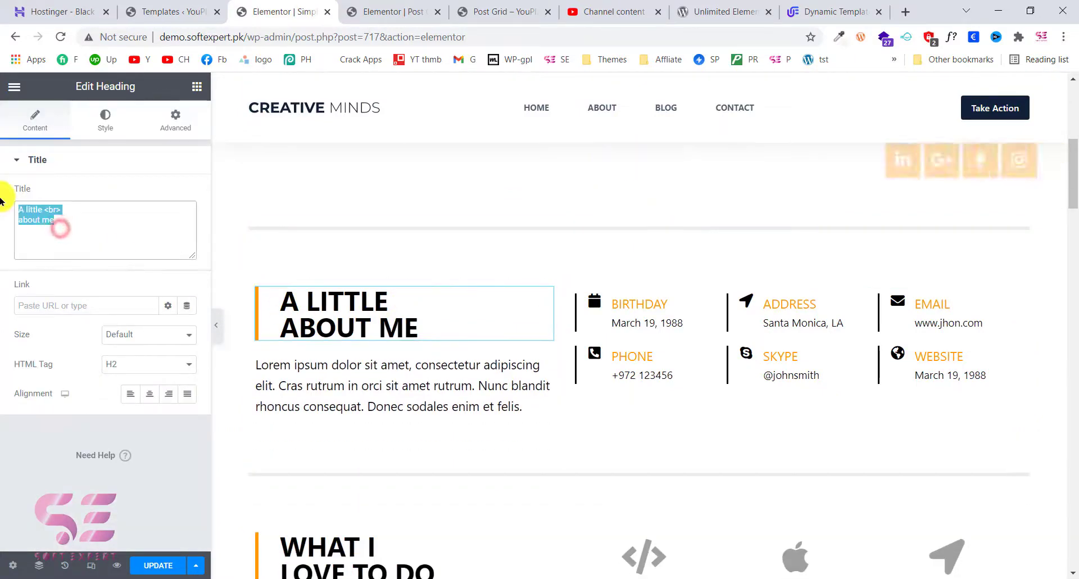
click(397, 385)
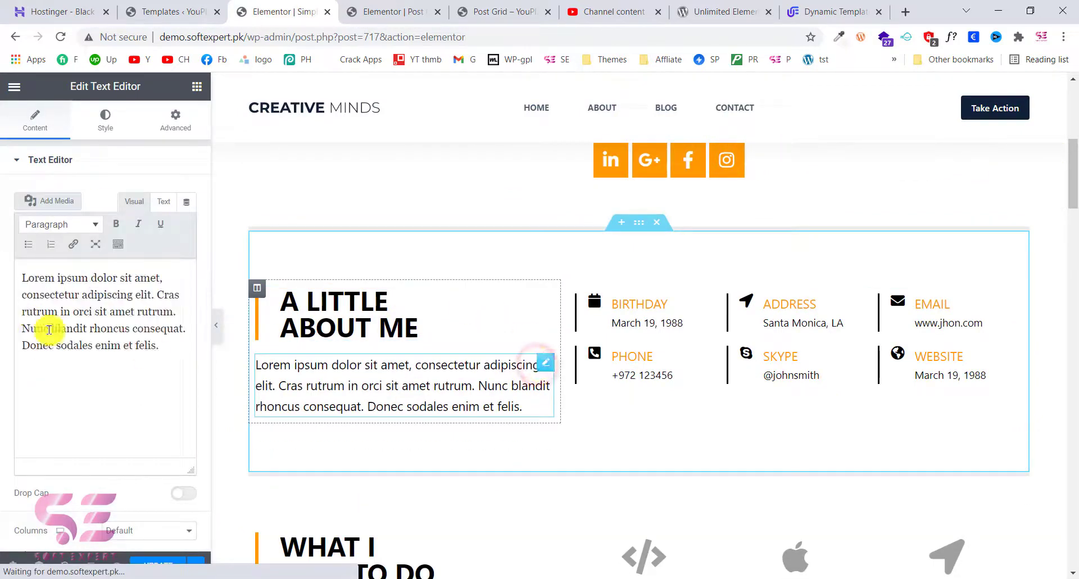
click(638, 313)
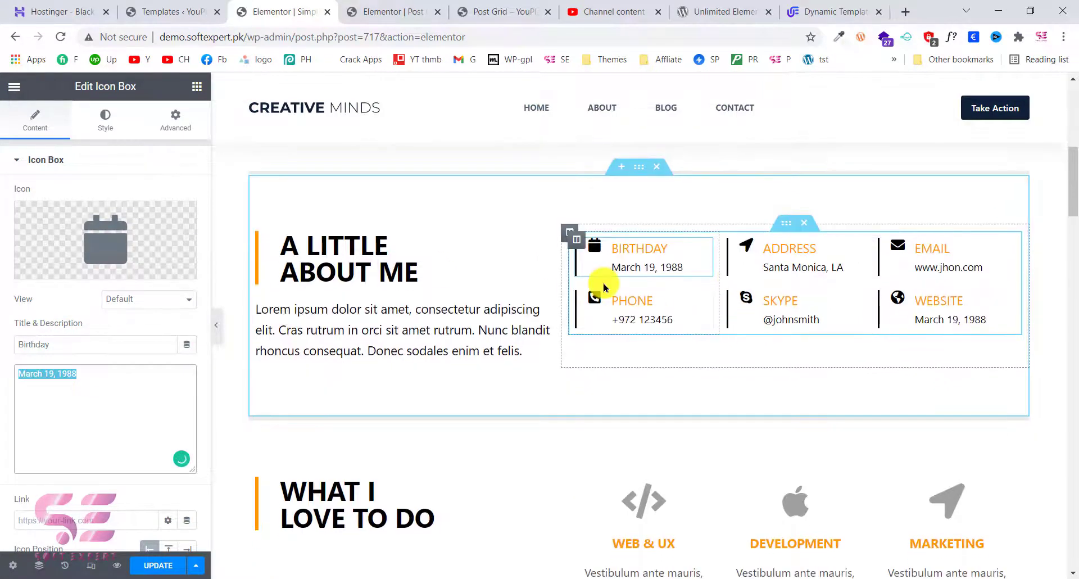
scroll(down, 3)
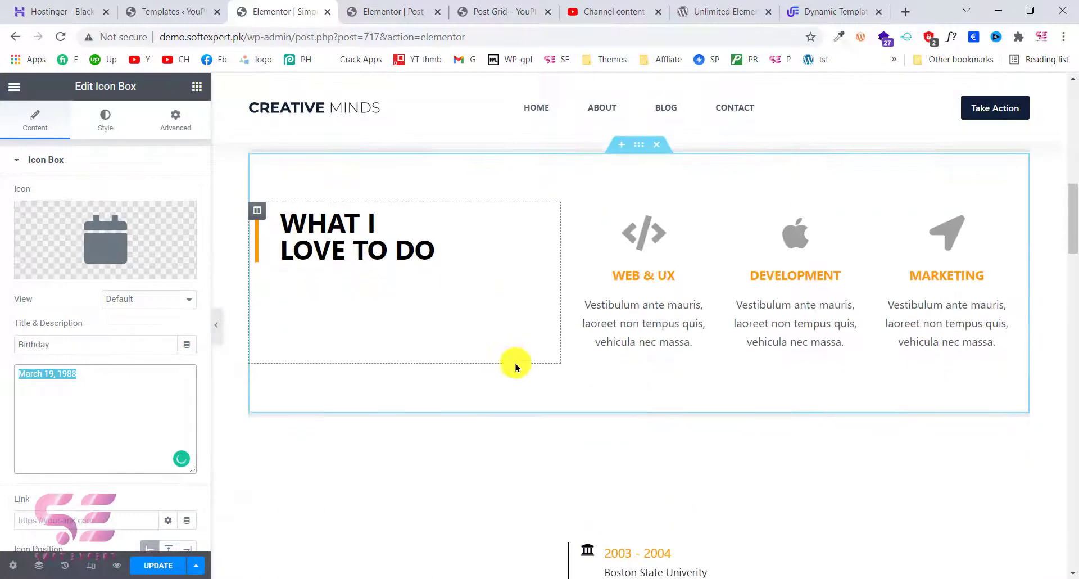
scroll(down, 3)
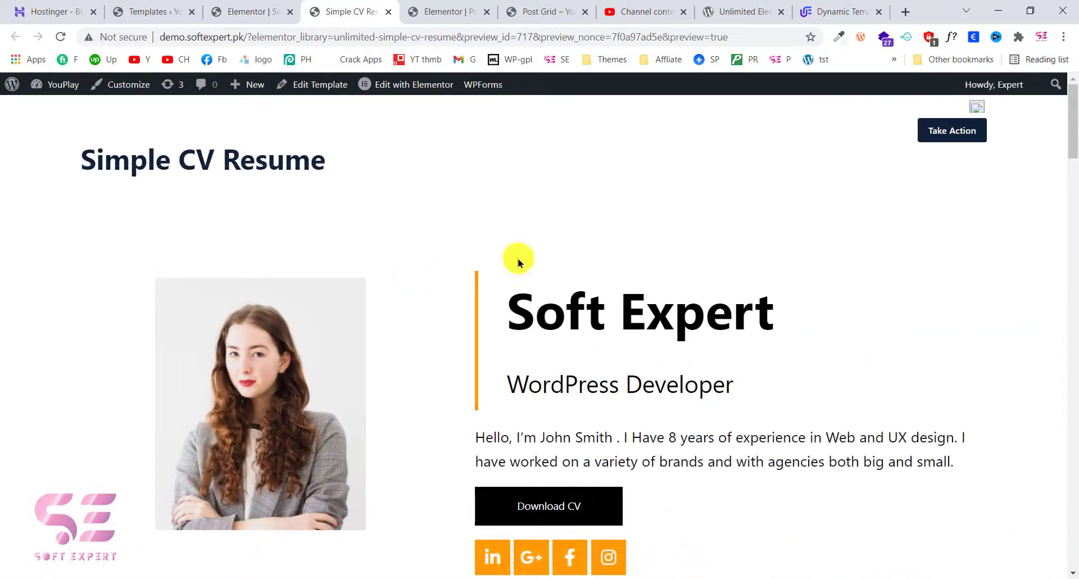
mouse_move(595, 481)
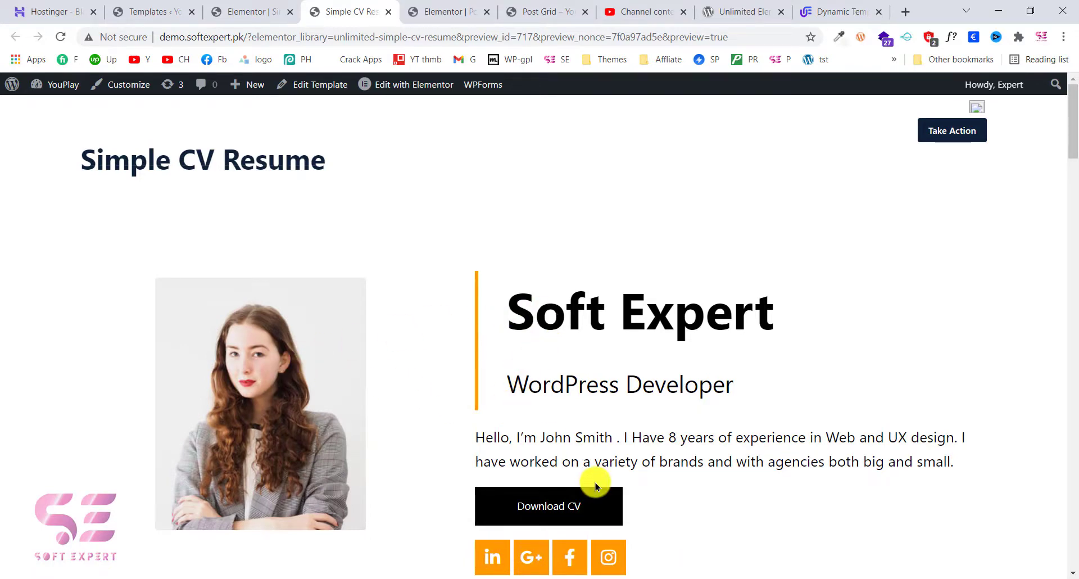
scroll(down, 3)
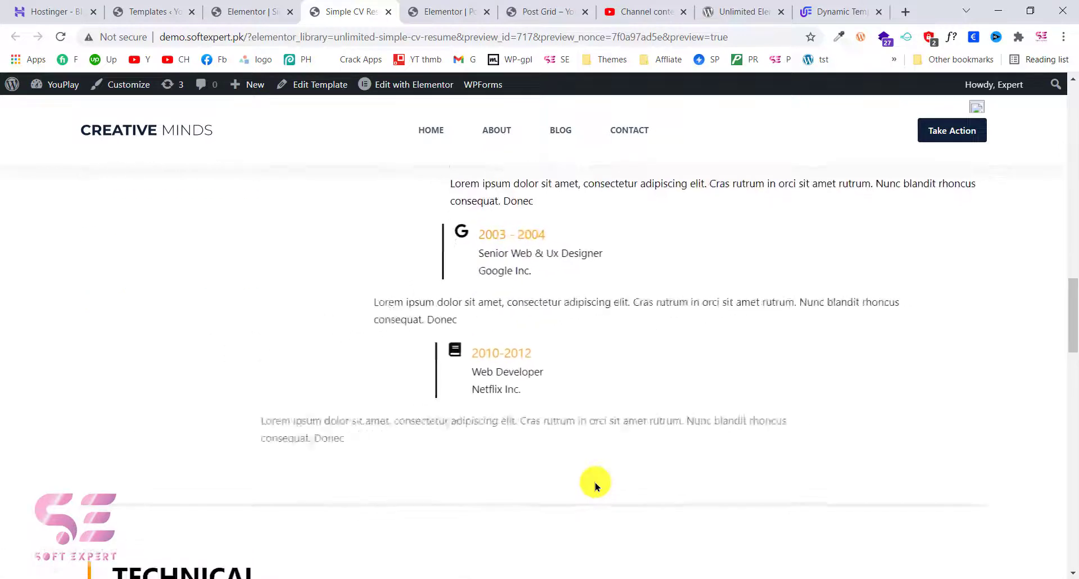
scroll(down, 3)
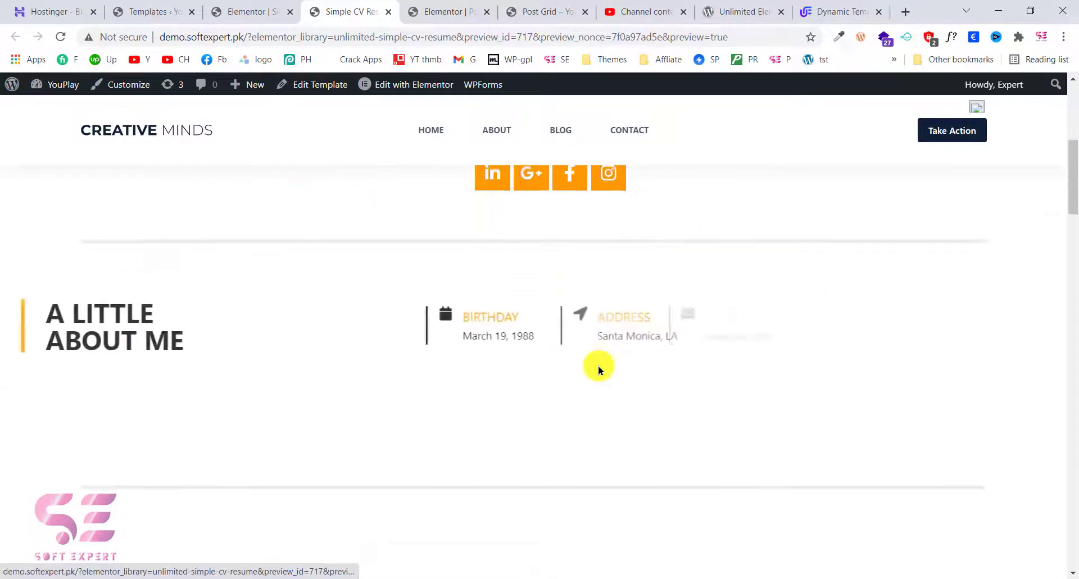
scroll(down, 3)
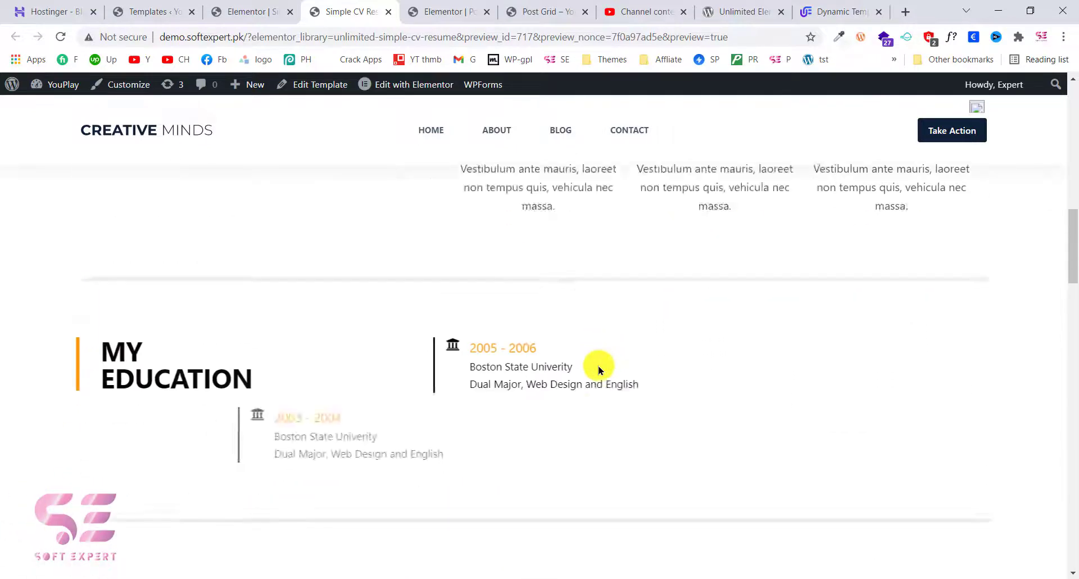
scroll(up, 3)
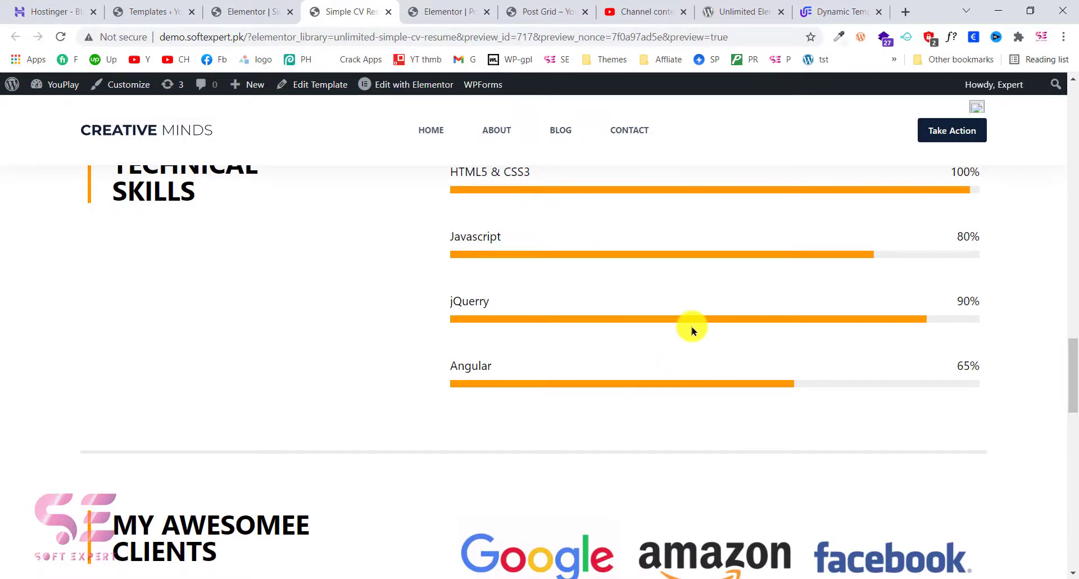
scroll(down, 3)
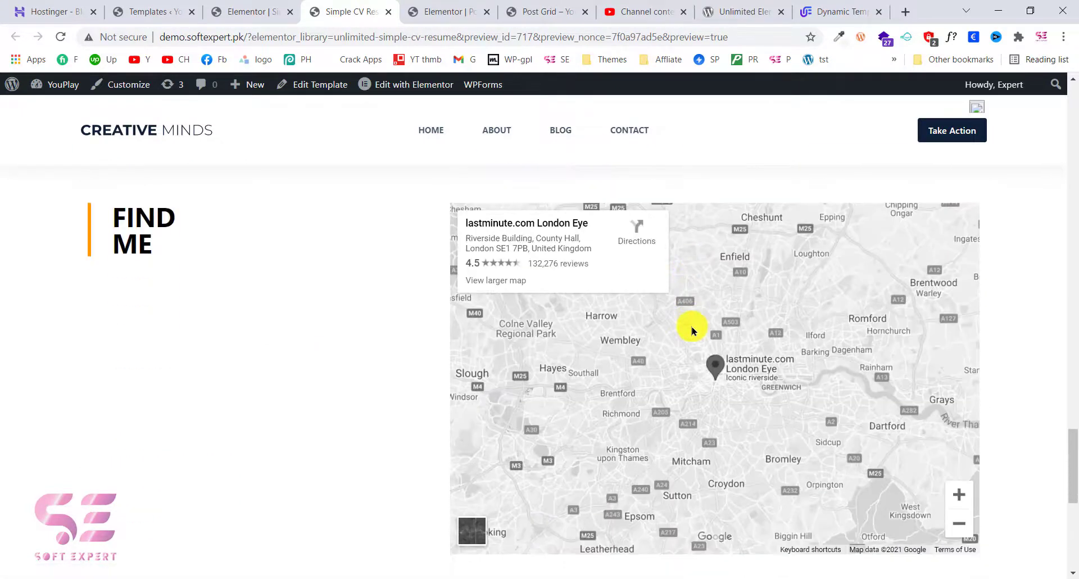
scroll(down, 3)
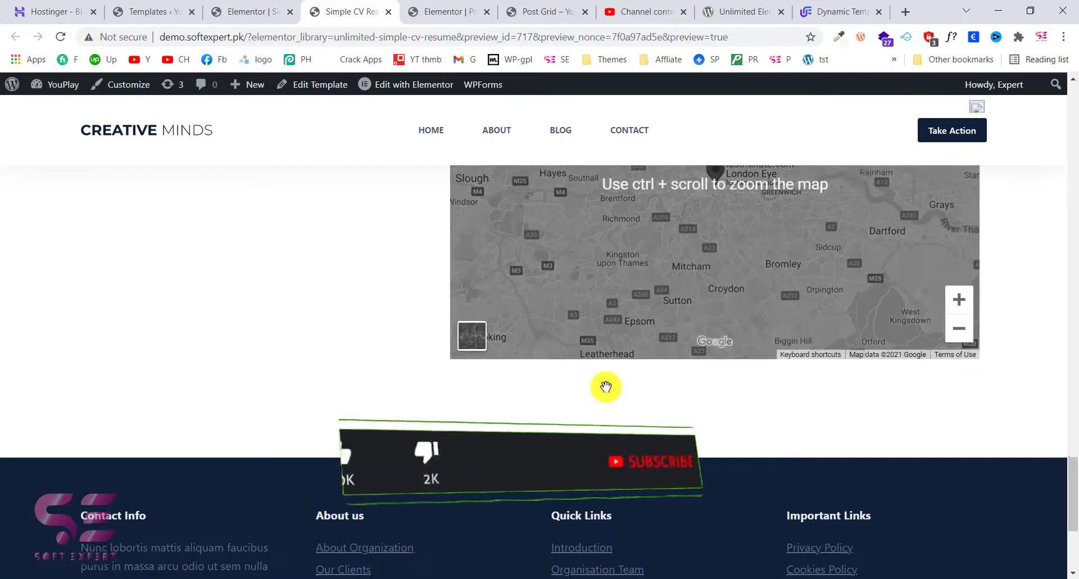